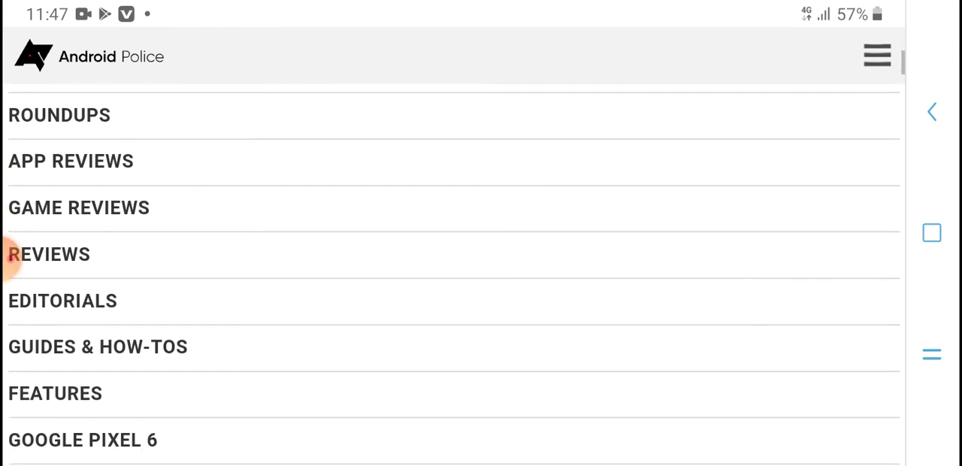
scroll("down", 3)
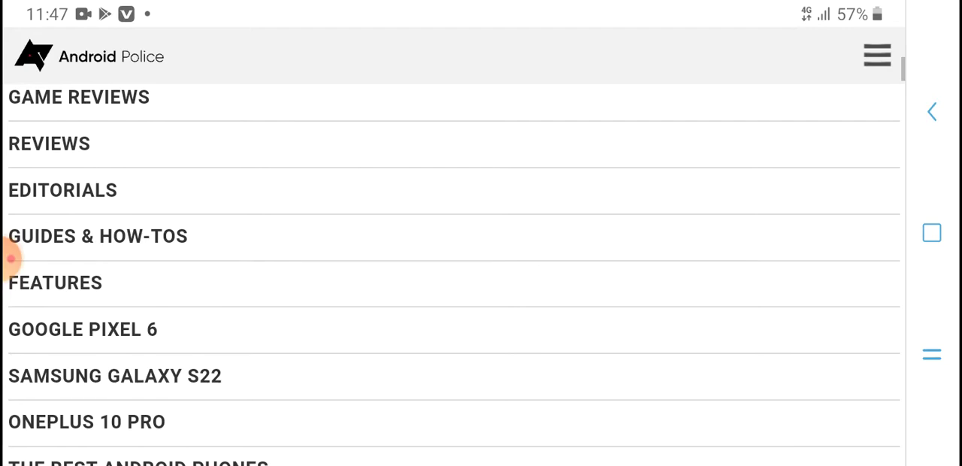
scroll("down", 3)
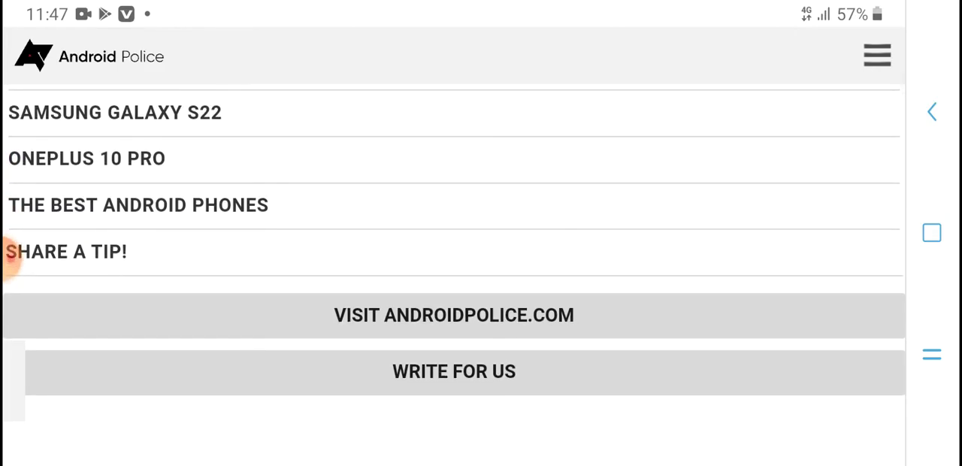
scroll("down", 3)
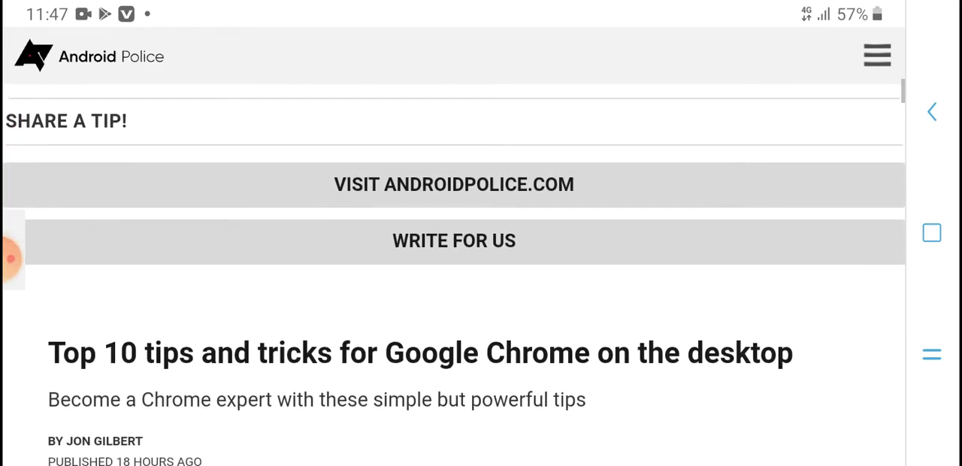
scroll("down", 3)
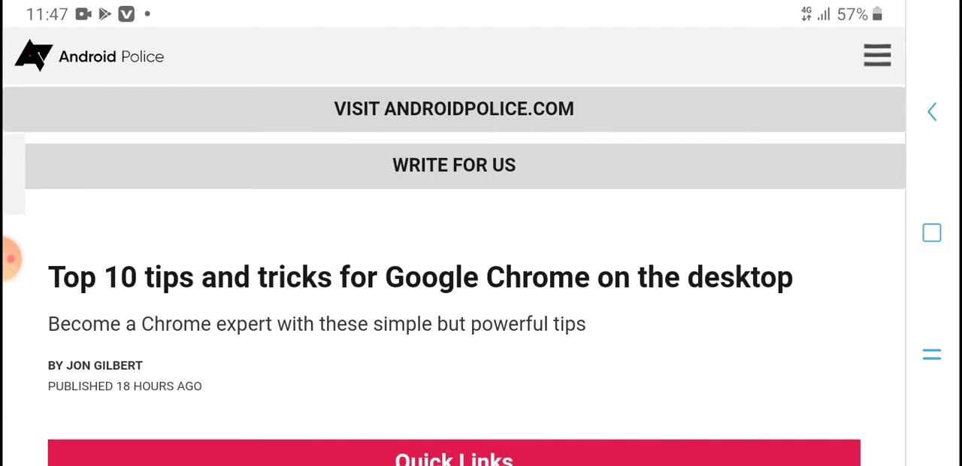
scroll("down", 3)
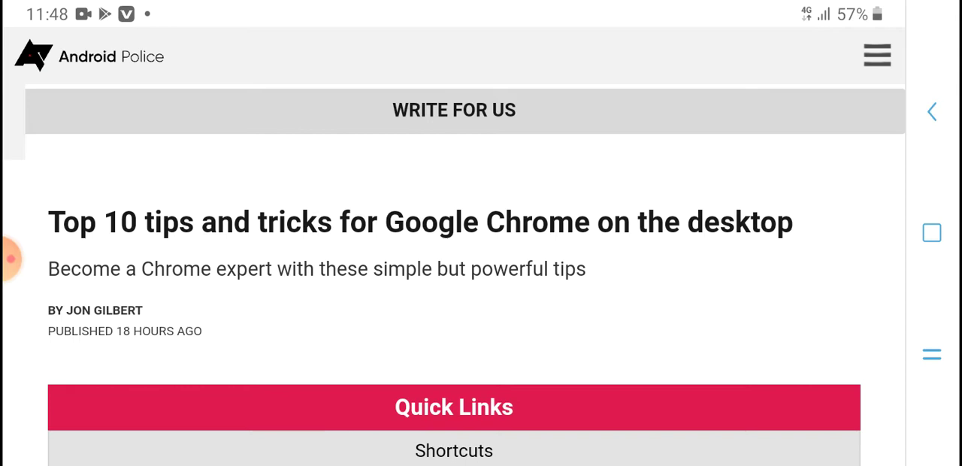
scroll("down", 3)
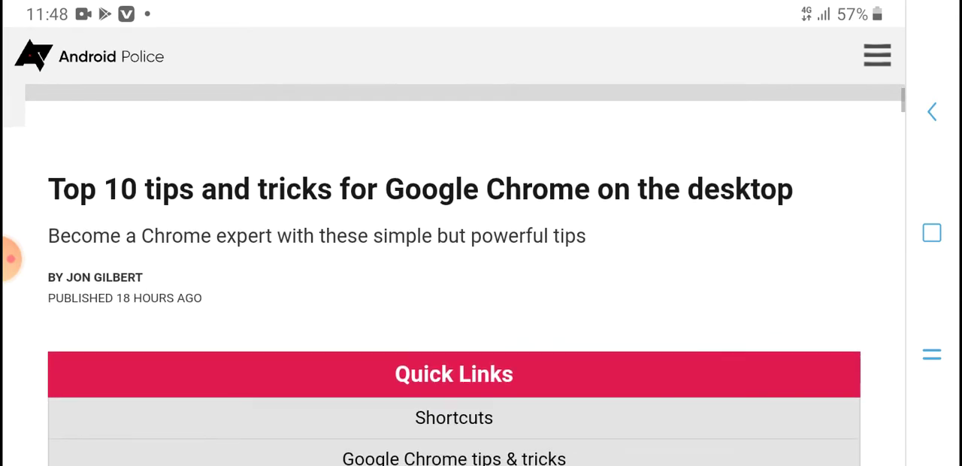
scroll("down", 3)
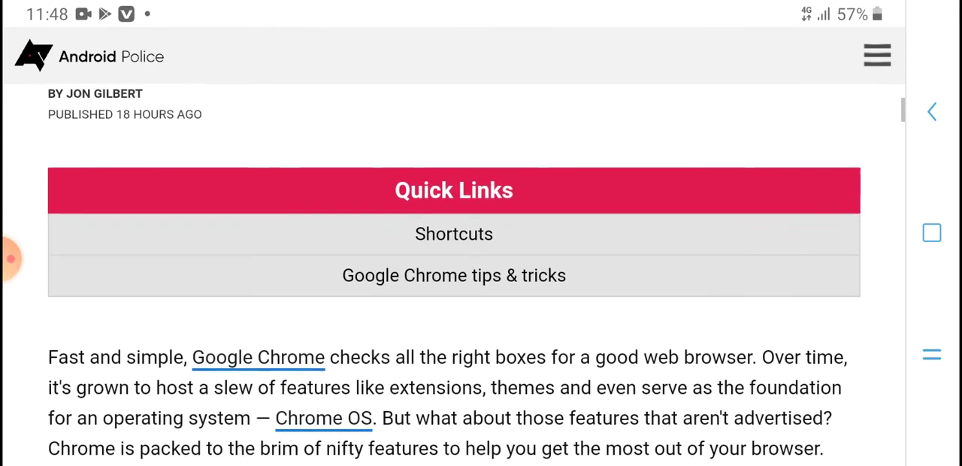
scroll("down", 3)
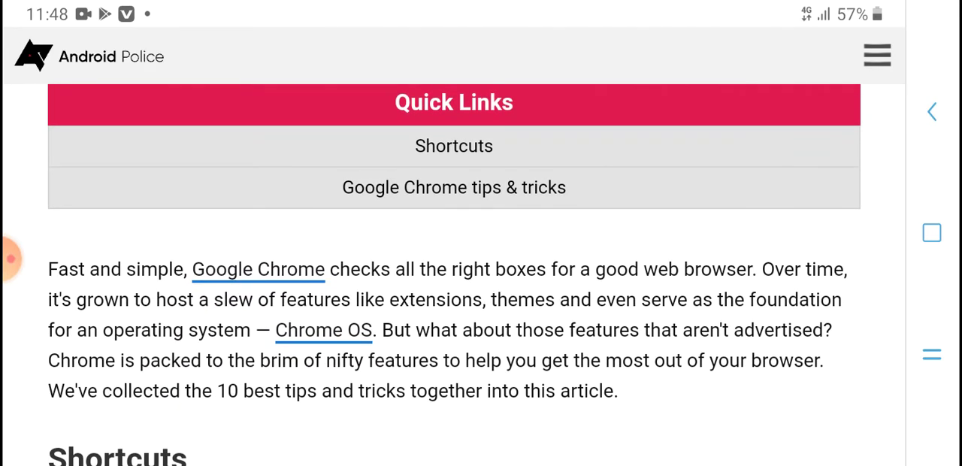
scroll("down", 3)
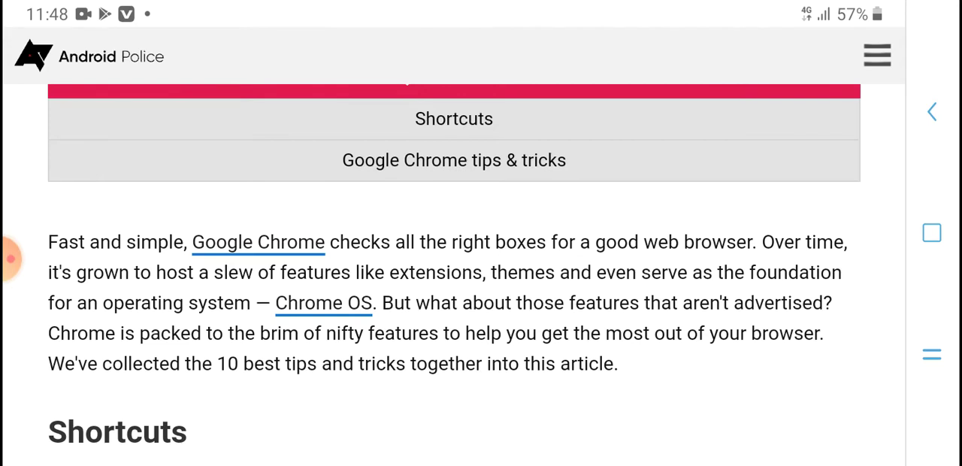
scroll("down", 3)
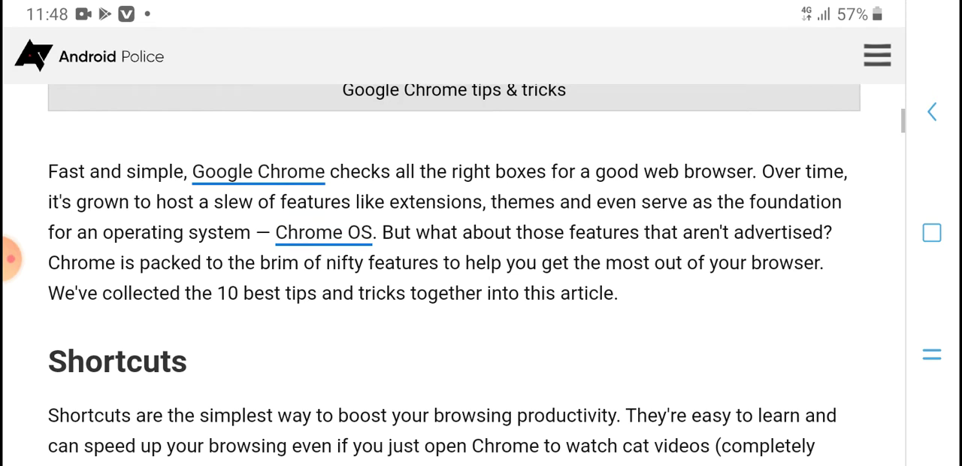
scroll("down", 3)
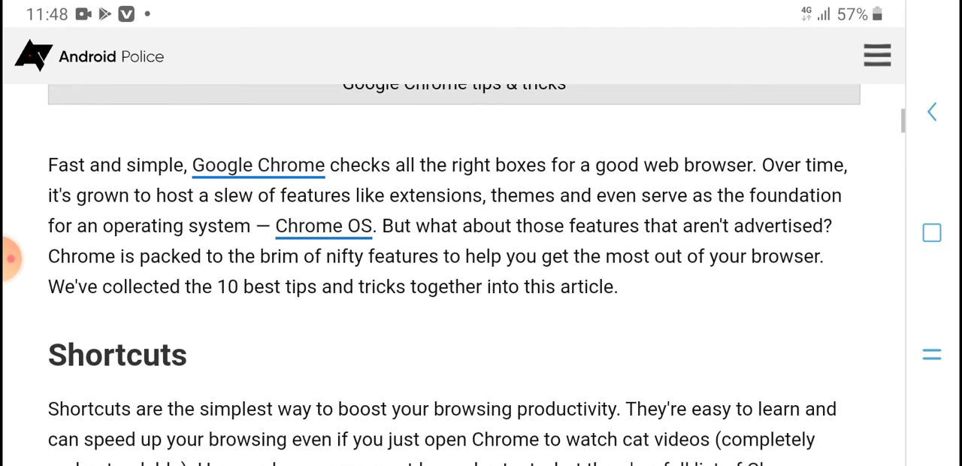
scroll("down", 3)
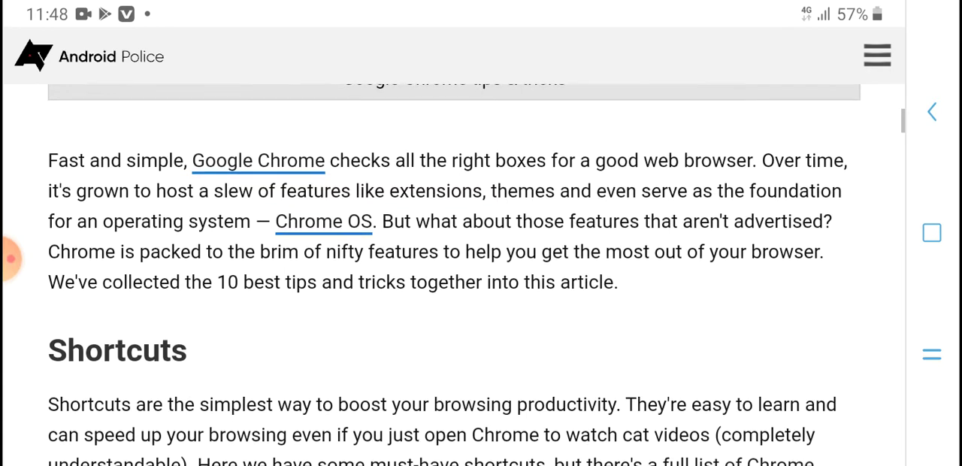
scroll("down", 3)
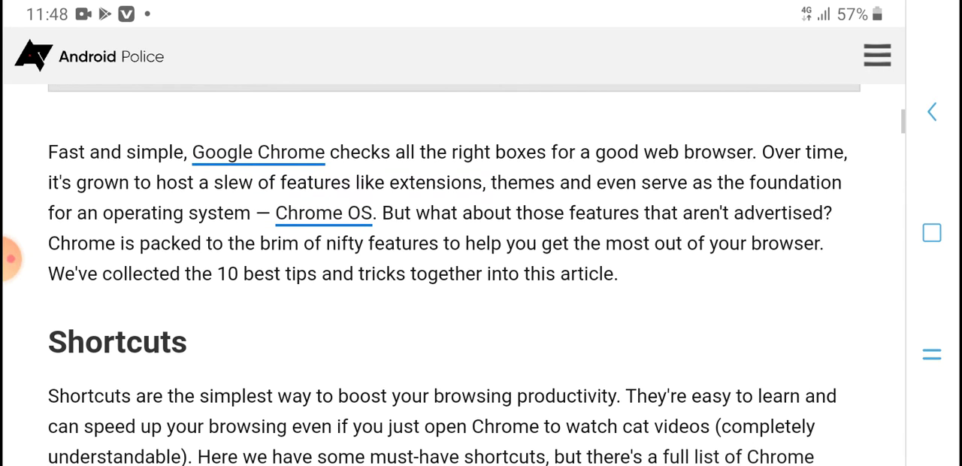
scroll("down", 3)
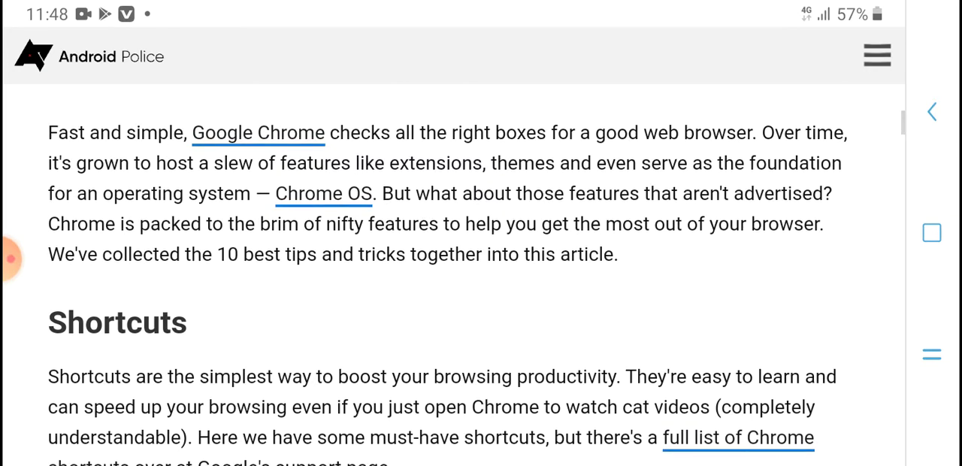
scroll("down", 3)
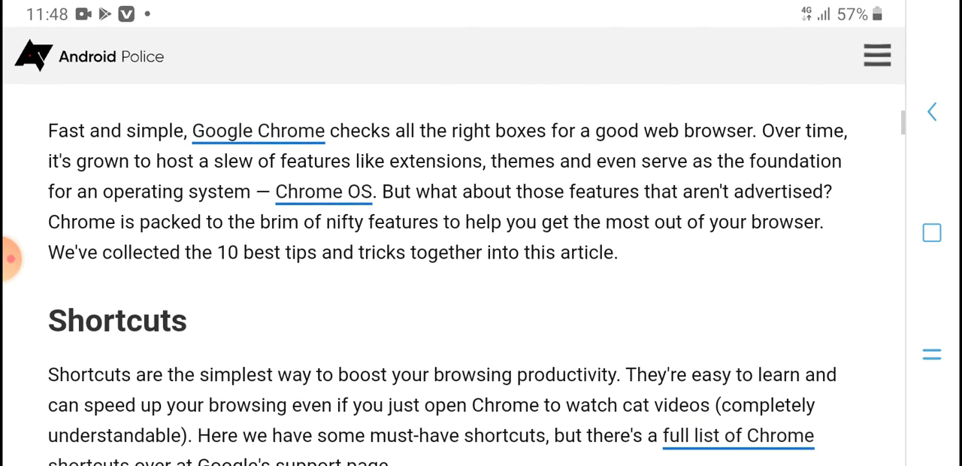
scroll("down", 3)
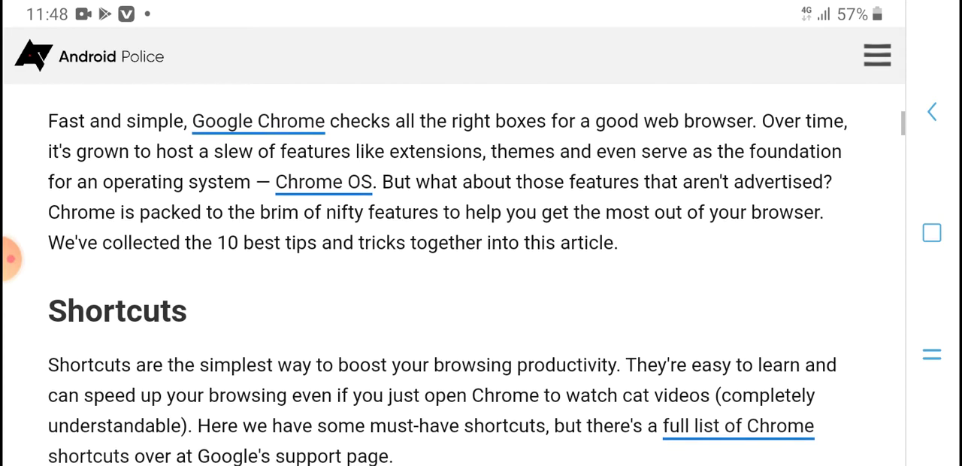
scroll("down", 3)
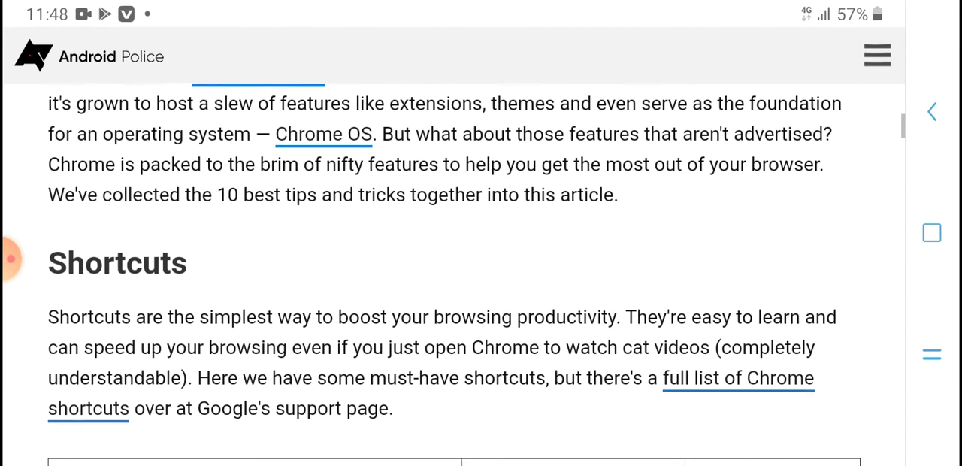
scroll("down", 3)
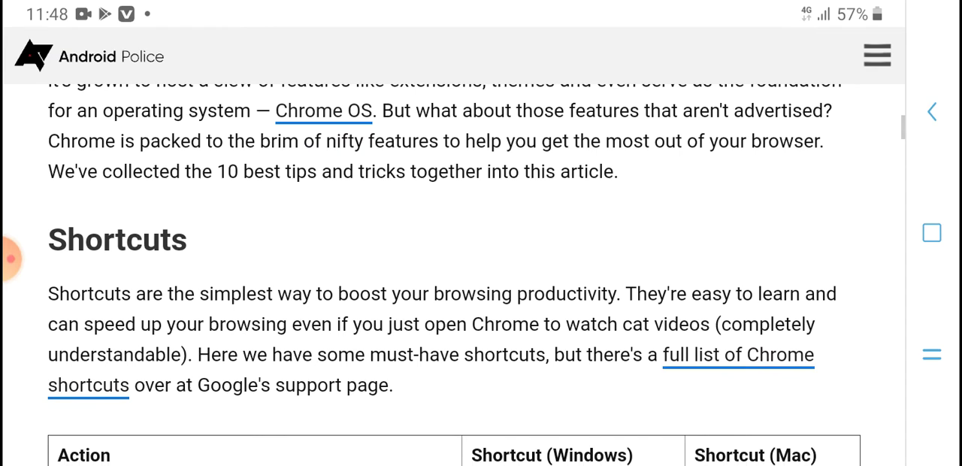
scroll("down", 3)
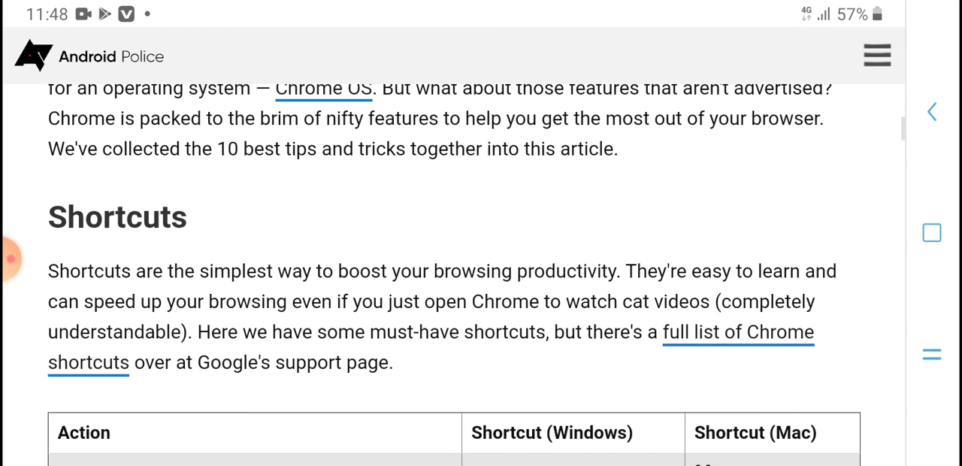
scroll("down", 3)
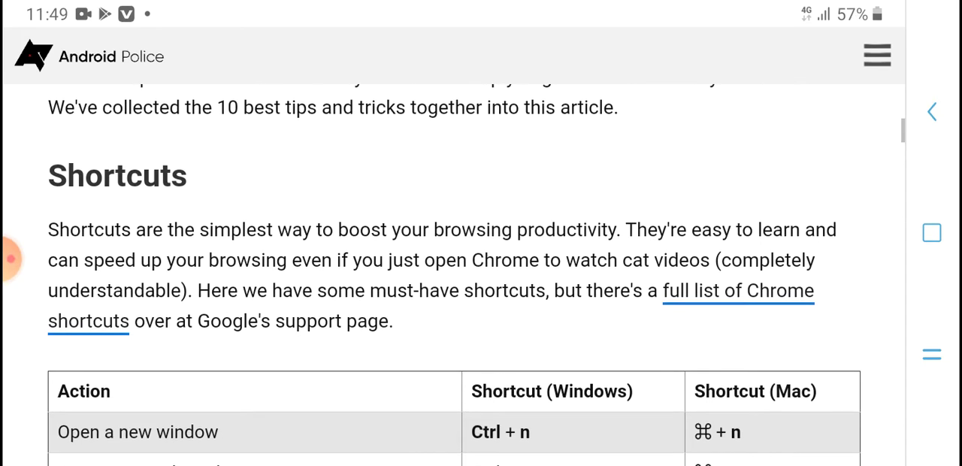
scroll("down", 3)
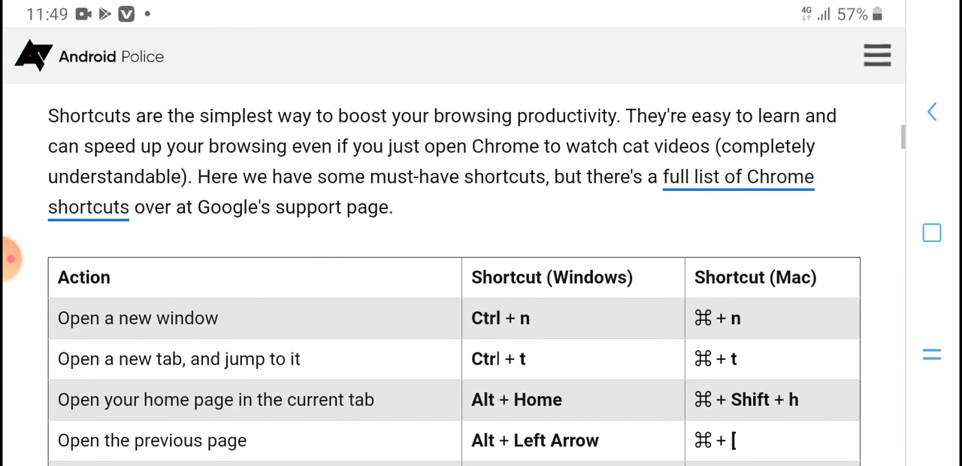
scroll("down", 3)
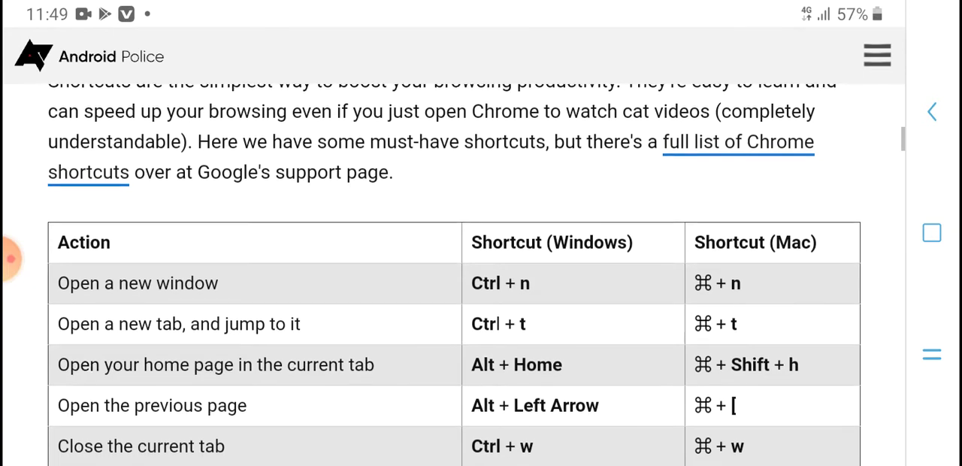
scroll("down", 3)
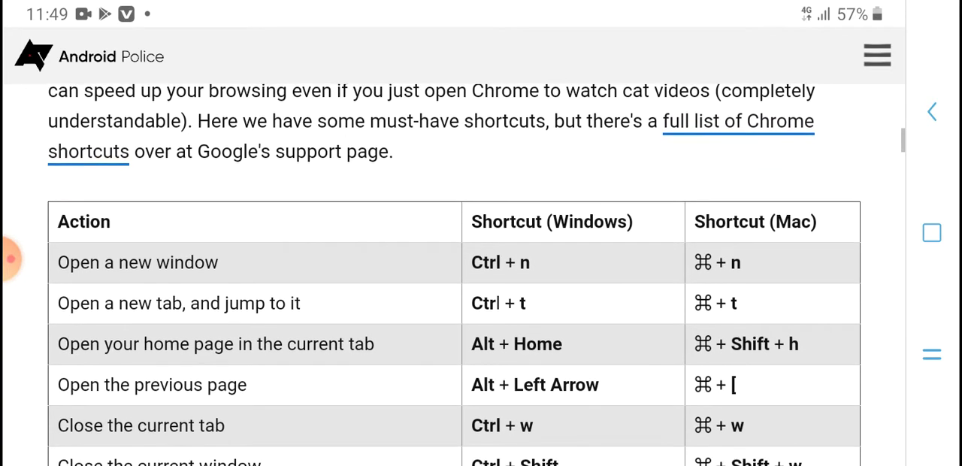
scroll("down", 3)
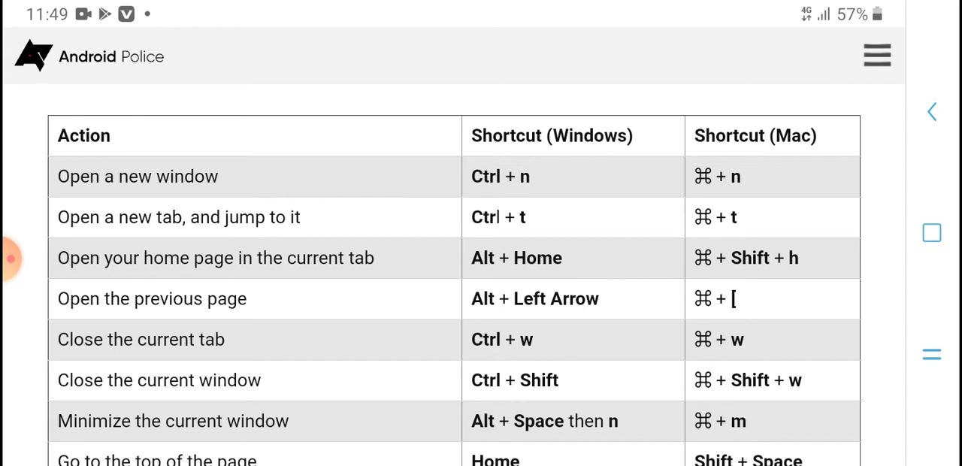
scroll("down", 3)
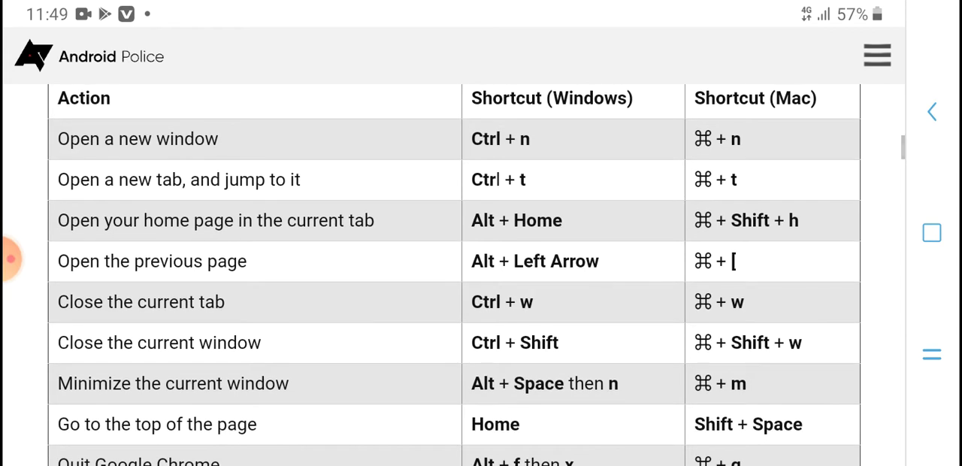
scroll("down", 3)
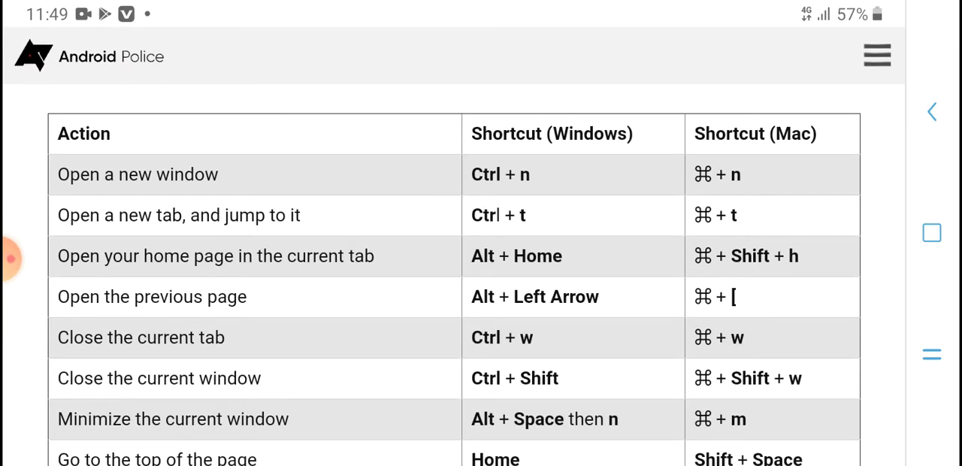
scroll("down", 3)
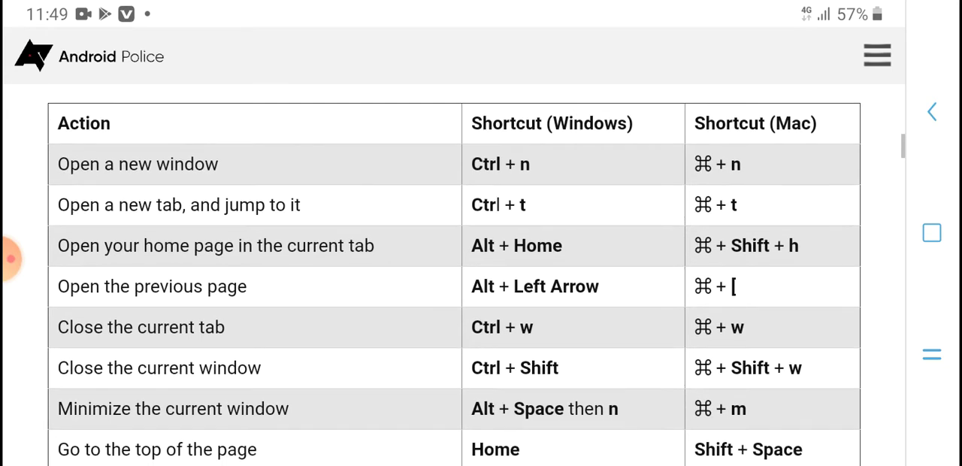
scroll("up", 3)
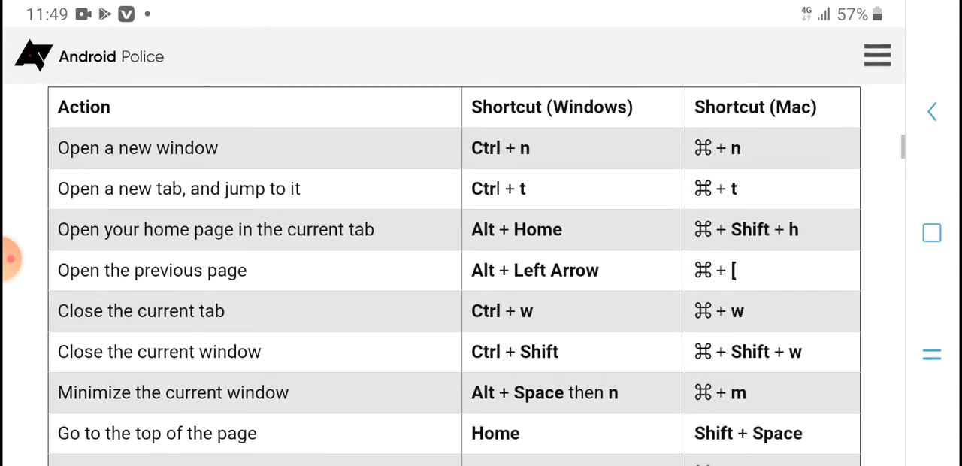
scroll("down", 3)
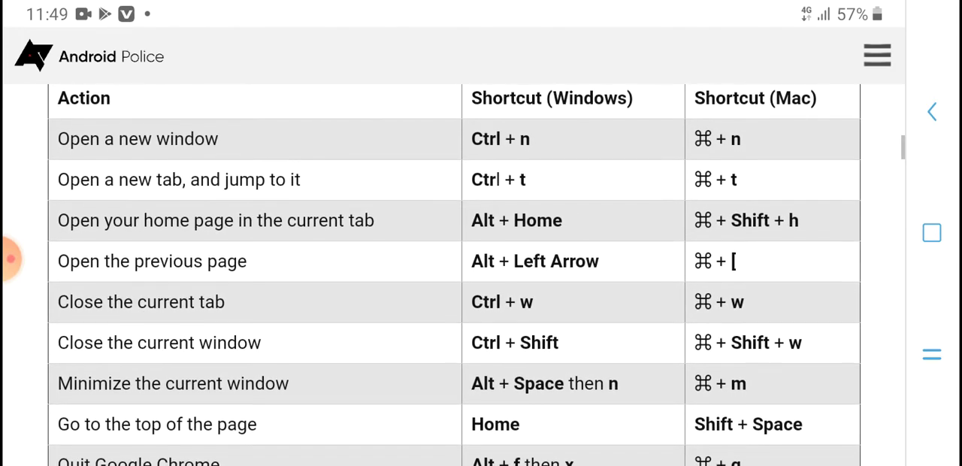
scroll("down", 3)
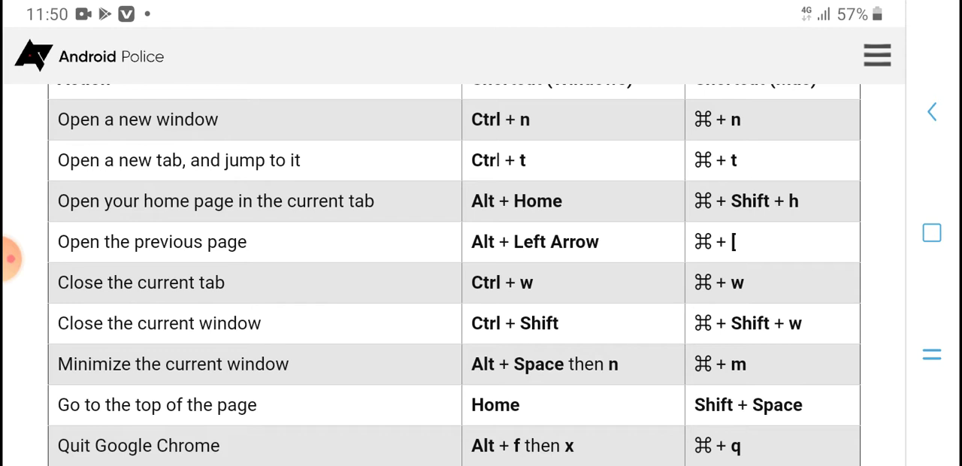
scroll("down", 3)
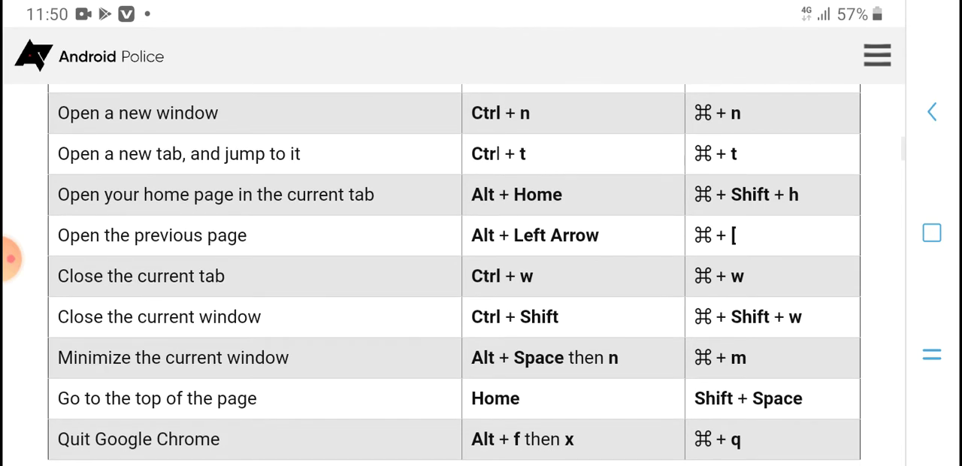
scroll("down", 3)
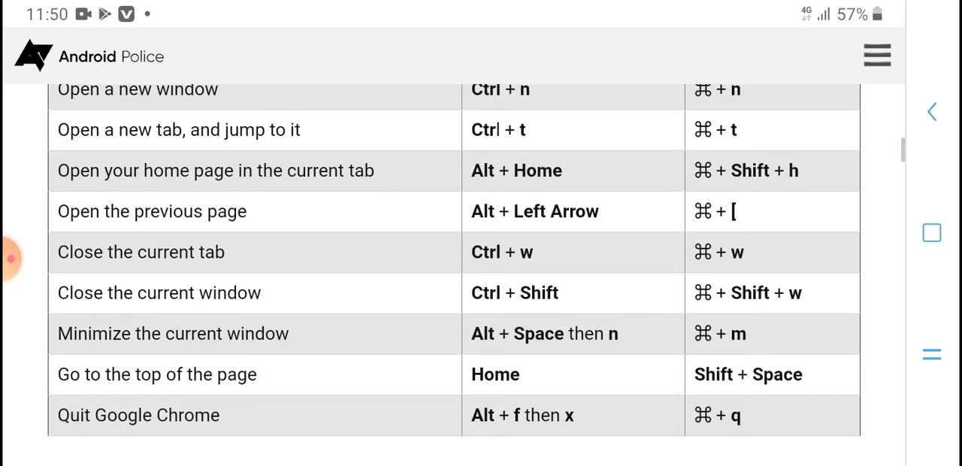
scroll("down", 3)
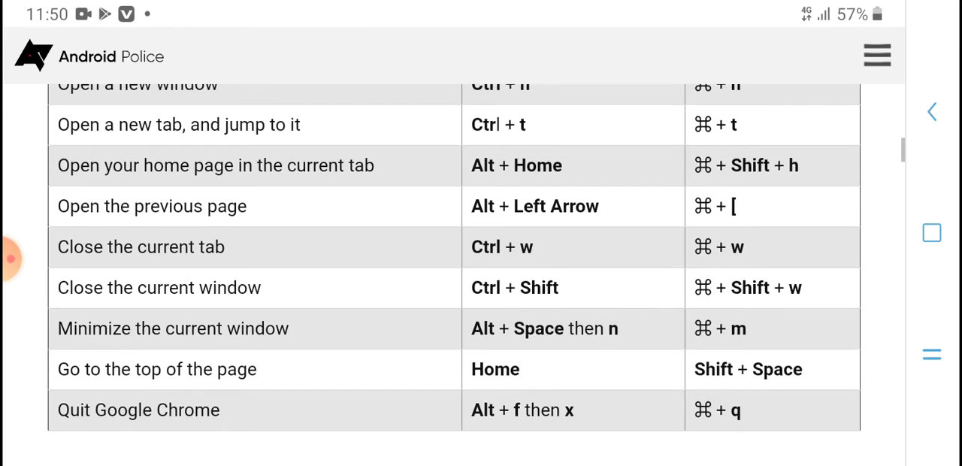
scroll("down", 3)
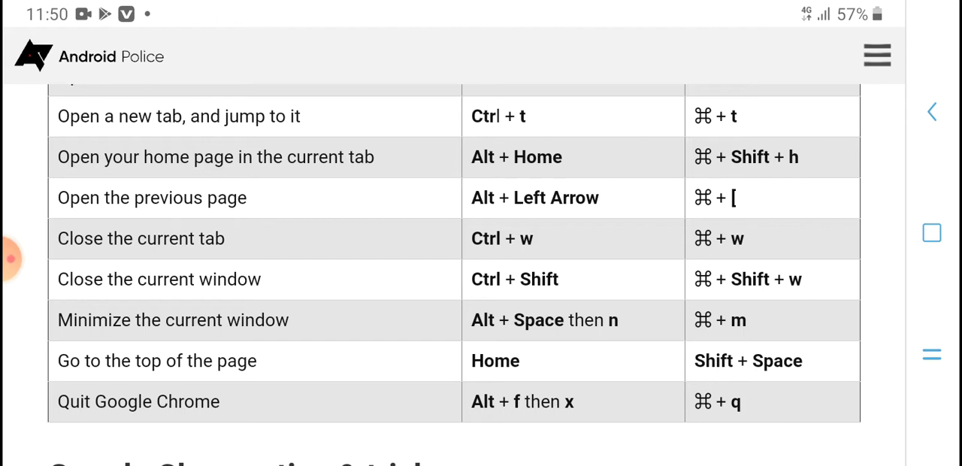
scroll("down", 3)
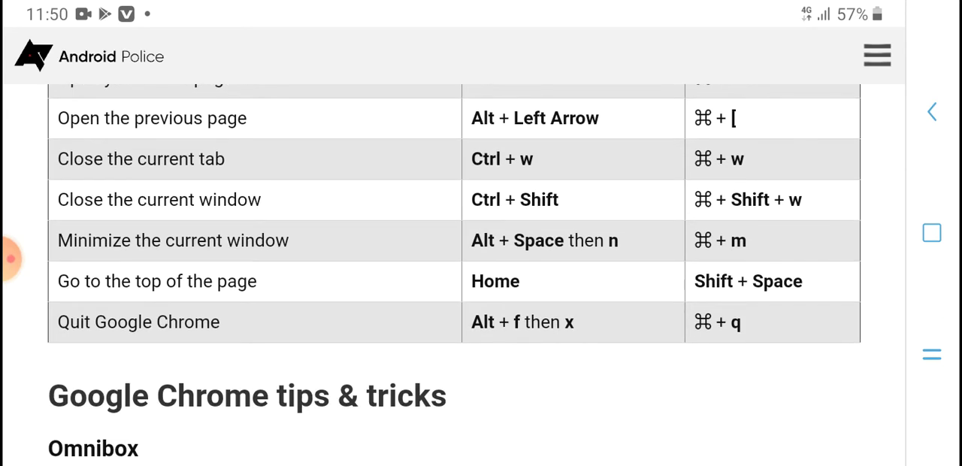
scroll("down", 3)
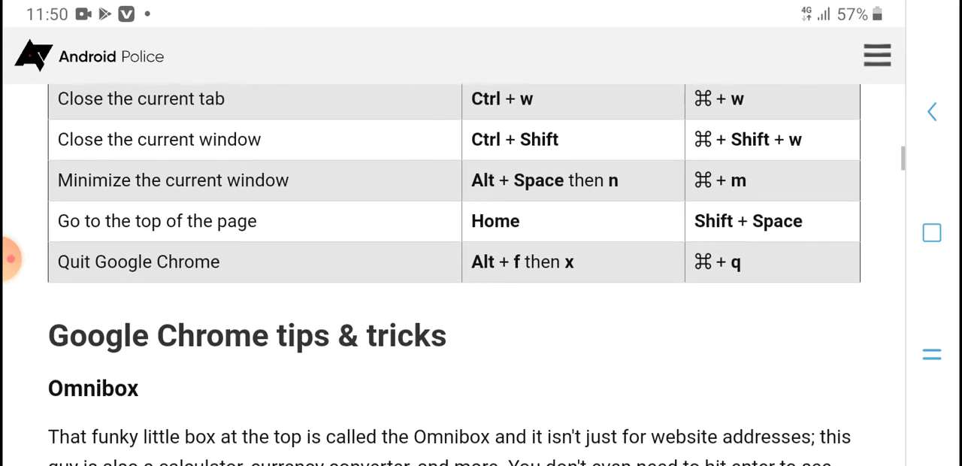
scroll("down", 3)
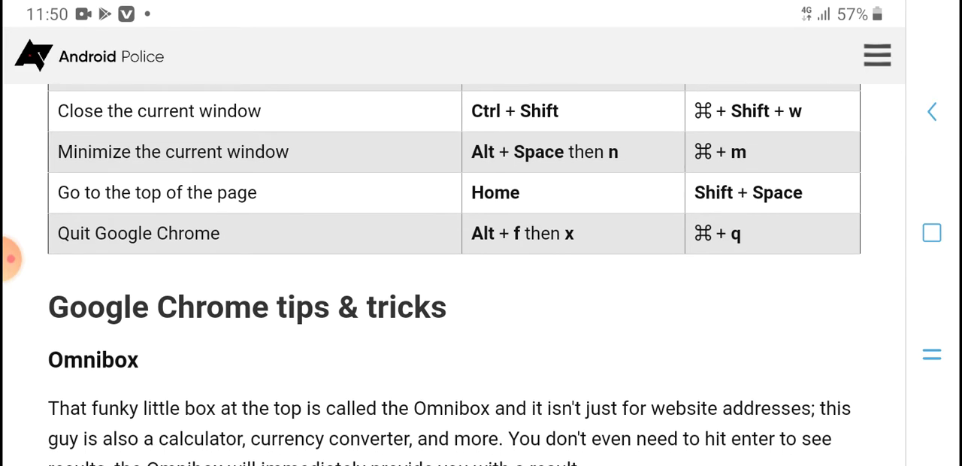
scroll("down", 3)
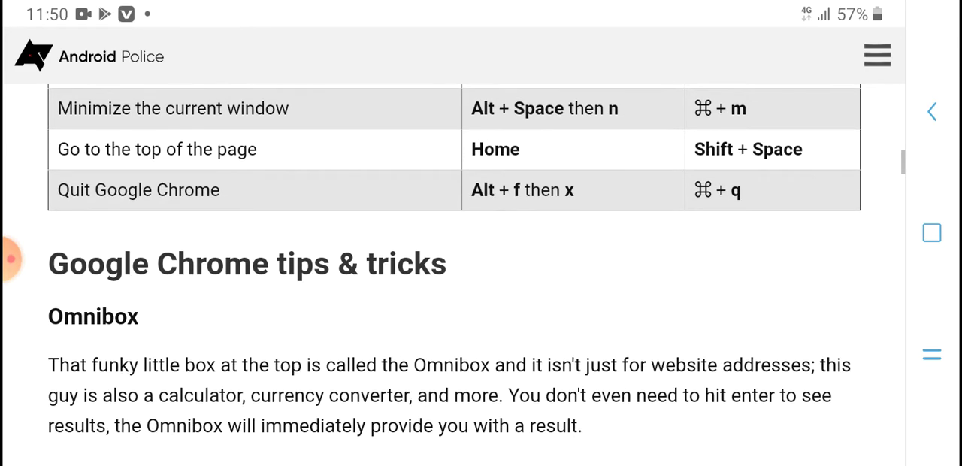
scroll("down", 3)
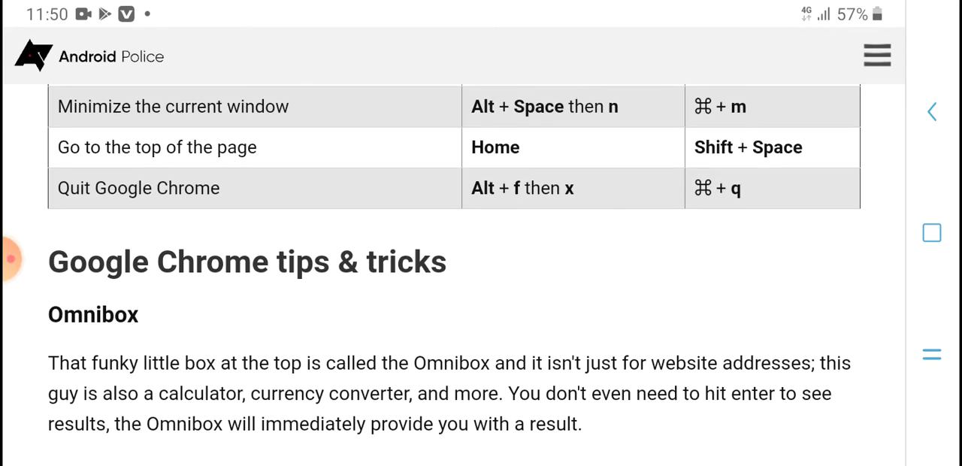
scroll("down", 3)
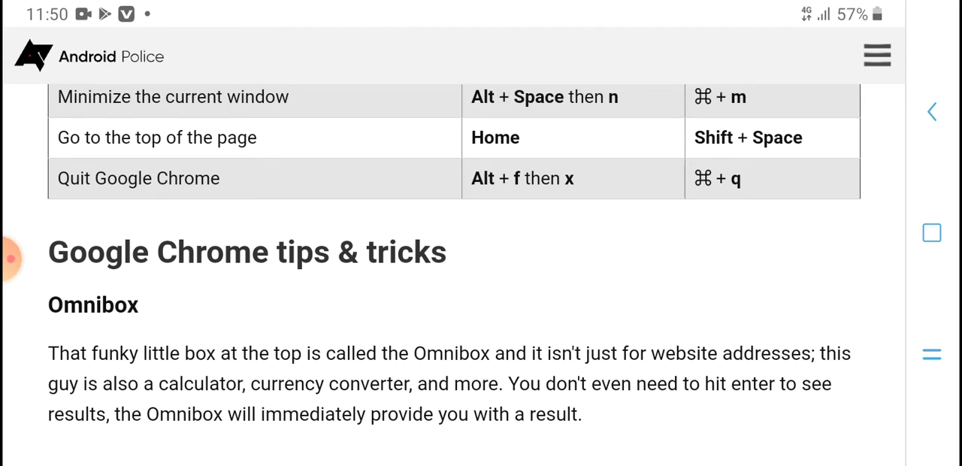
scroll("down", 3)
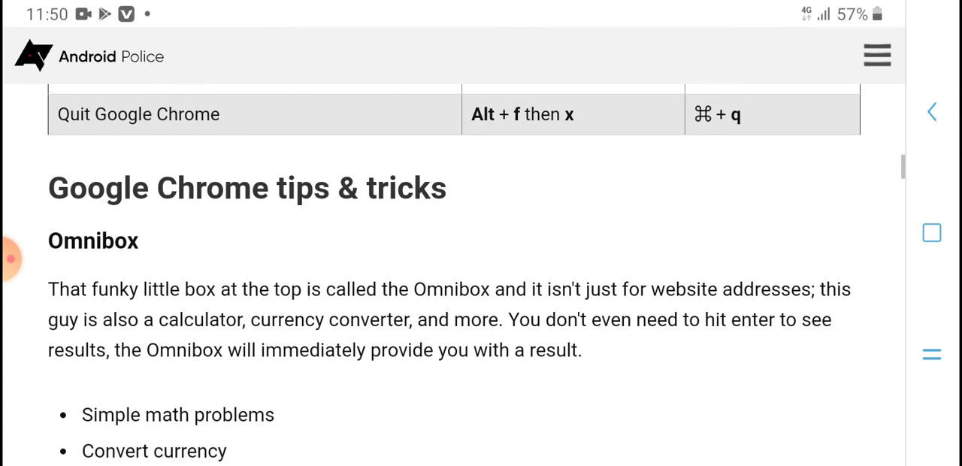
scroll("up", 3)
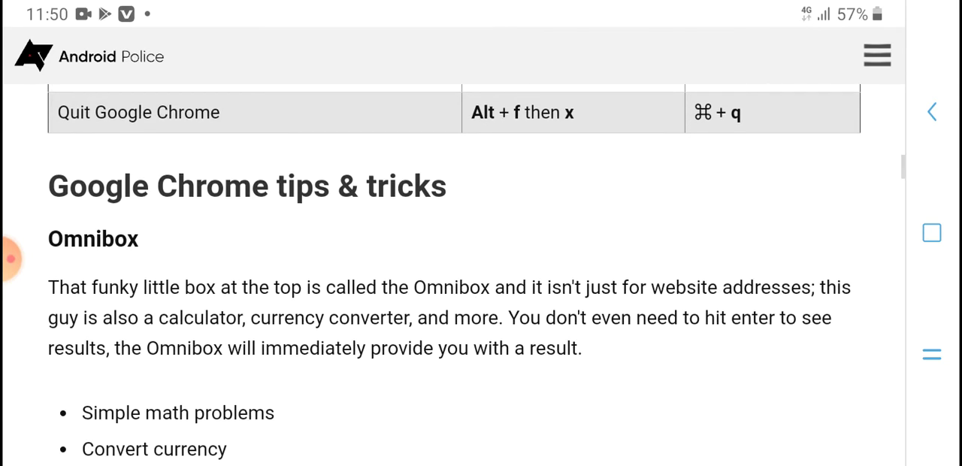
scroll("down", 3)
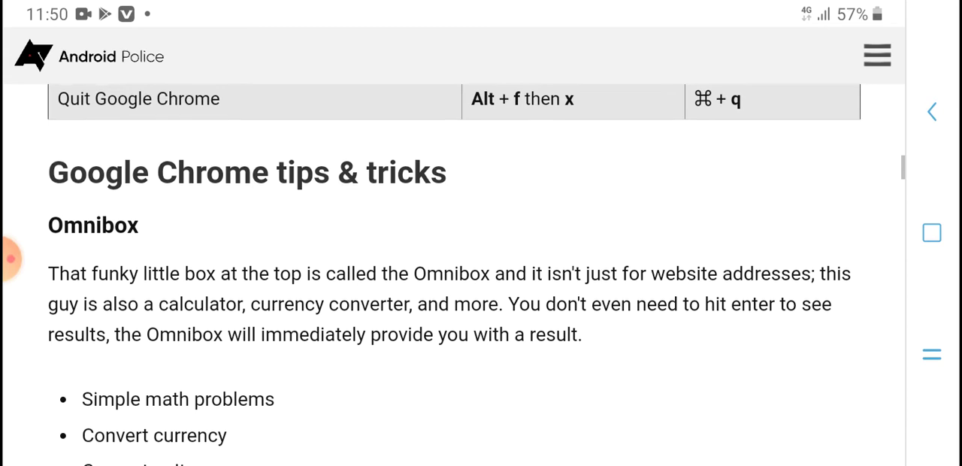
scroll("down", 3)
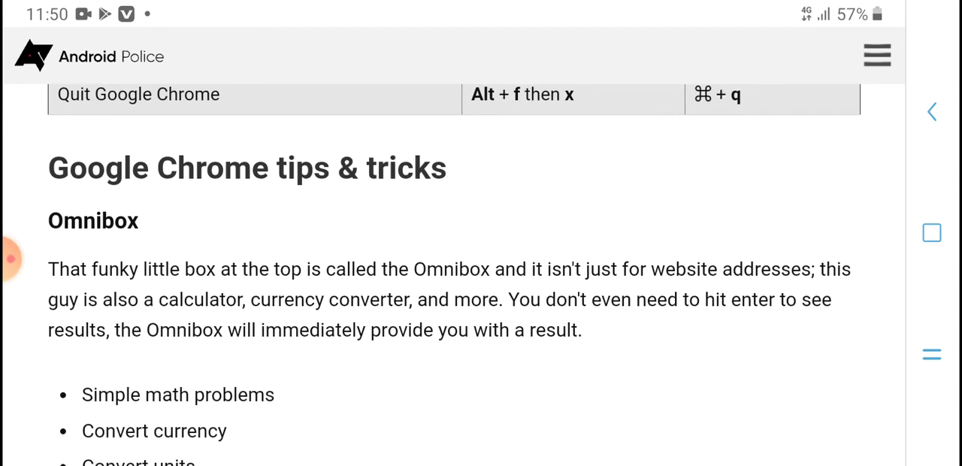
scroll("down", 3)
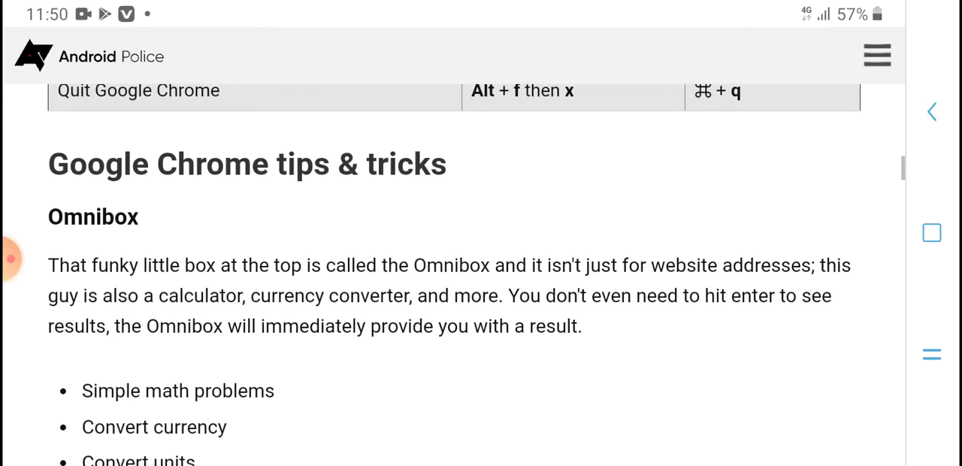
scroll("down", 3)
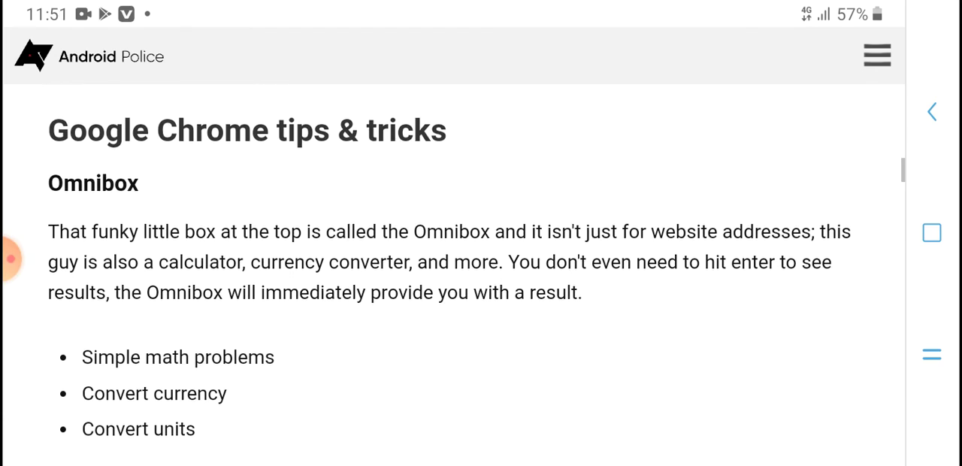
scroll("down", 3)
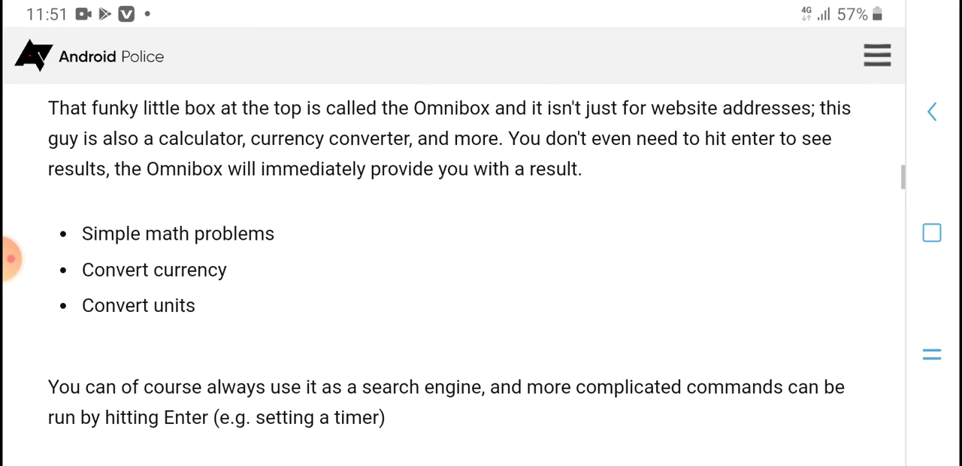
scroll("down", 3)
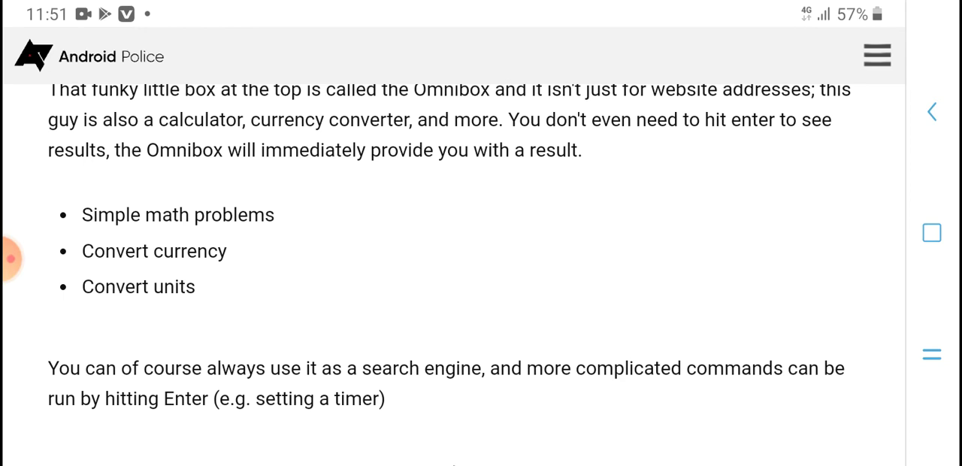
scroll("down", 3)
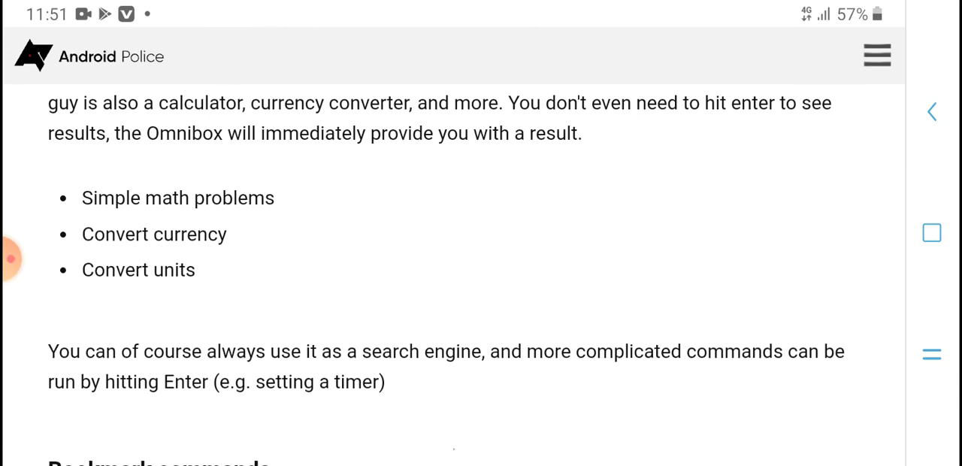
scroll("down", 3)
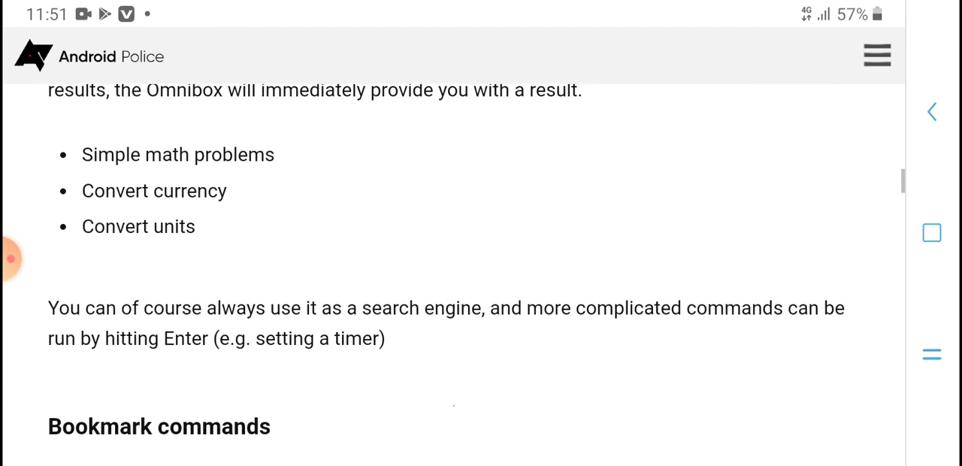
scroll("down", 3)
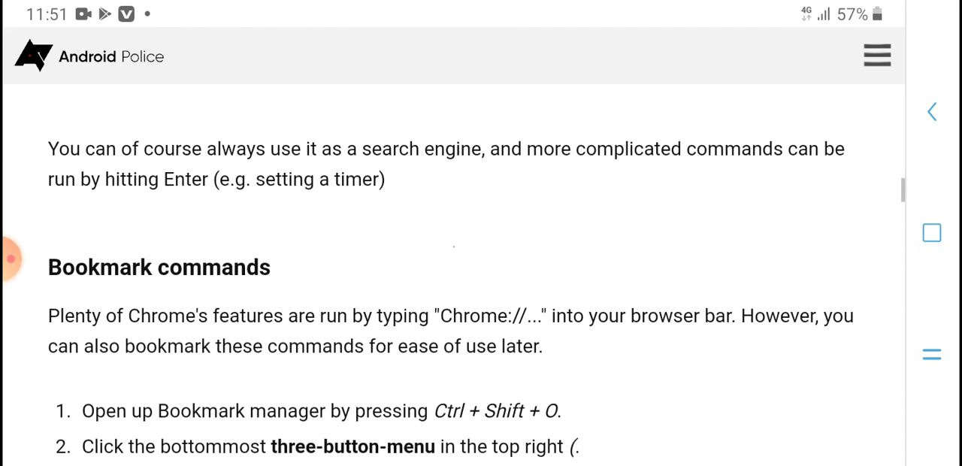
scroll("down", 3)
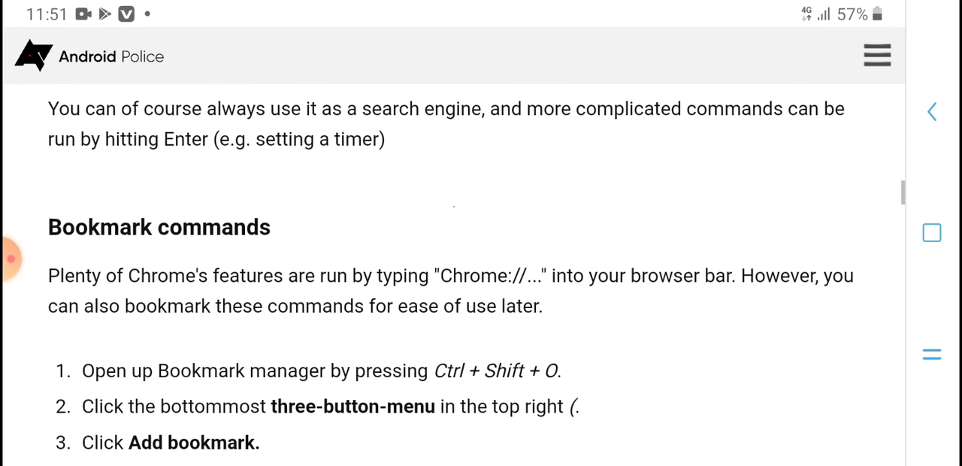
scroll("down", 3)
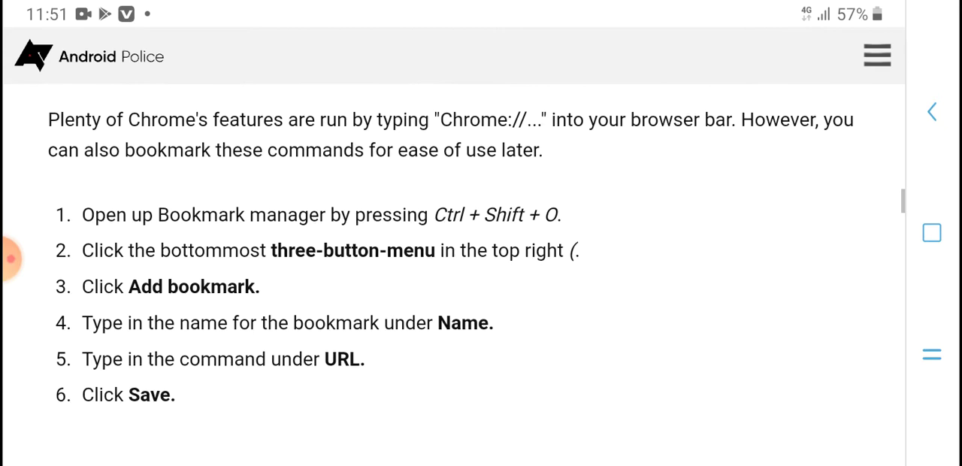
scroll("down", 3)
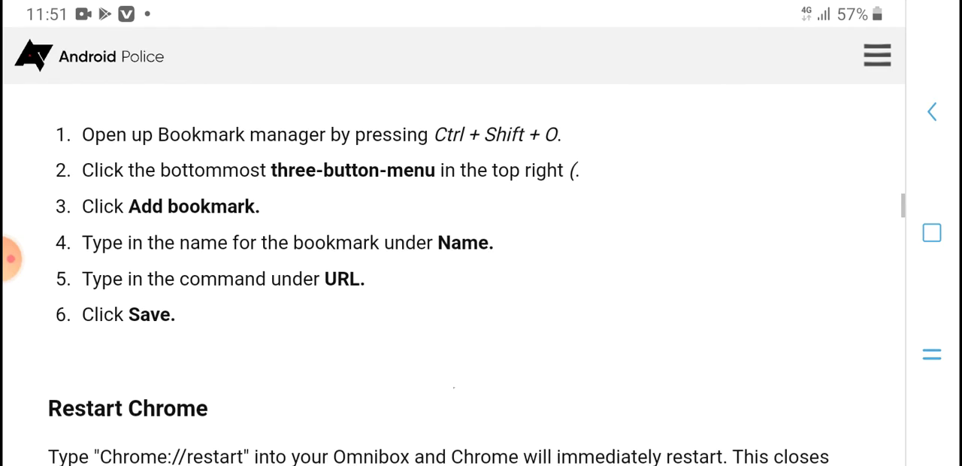
scroll("down", 3)
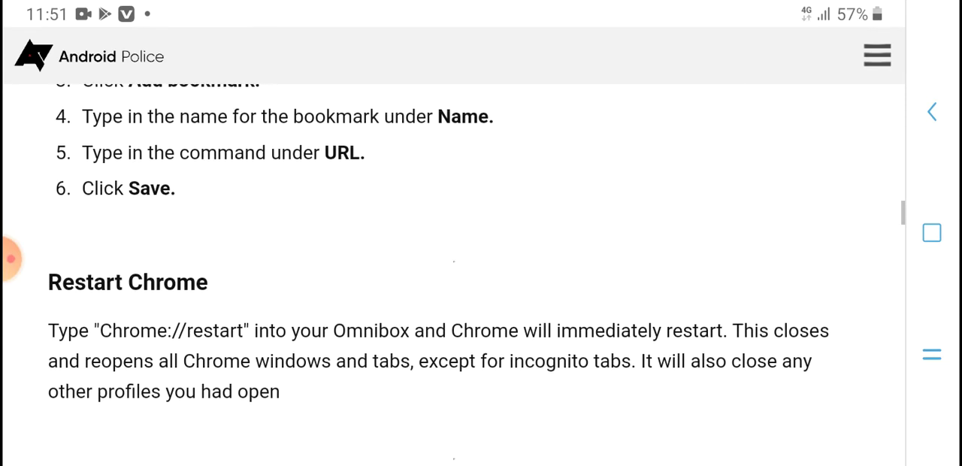
scroll("down", 3)
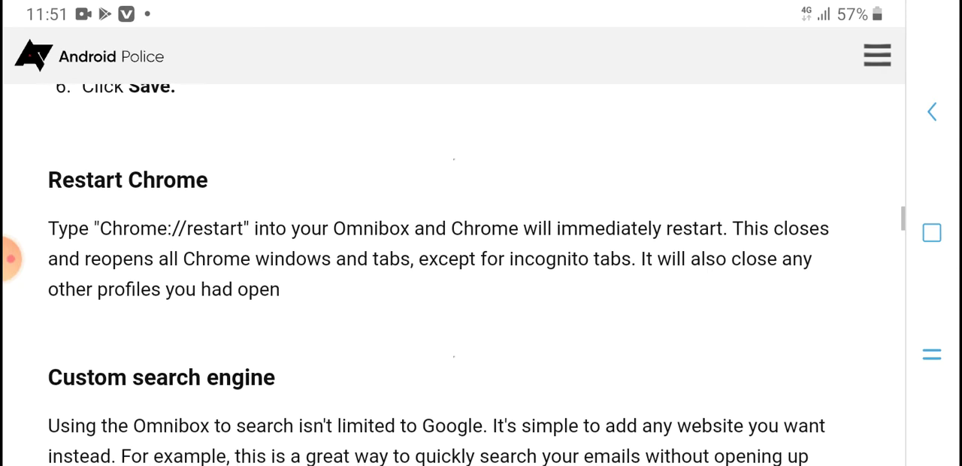
scroll("down", 3)
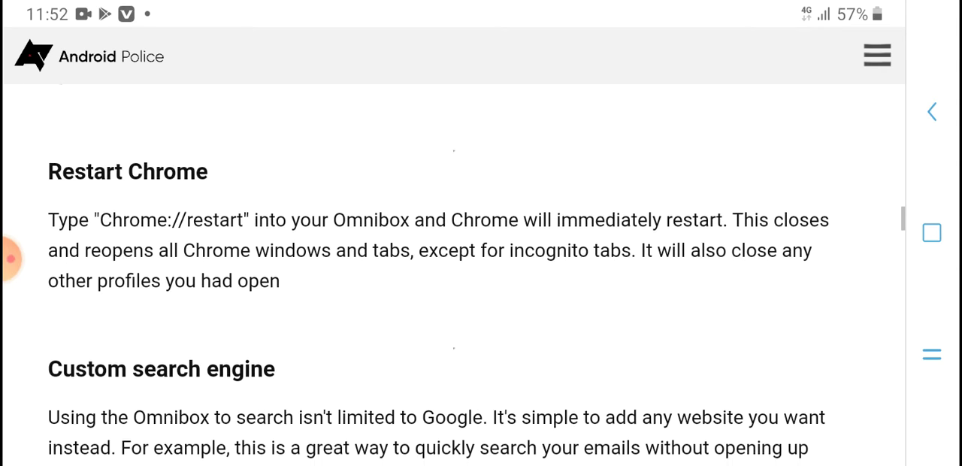
scroll("down", 3)
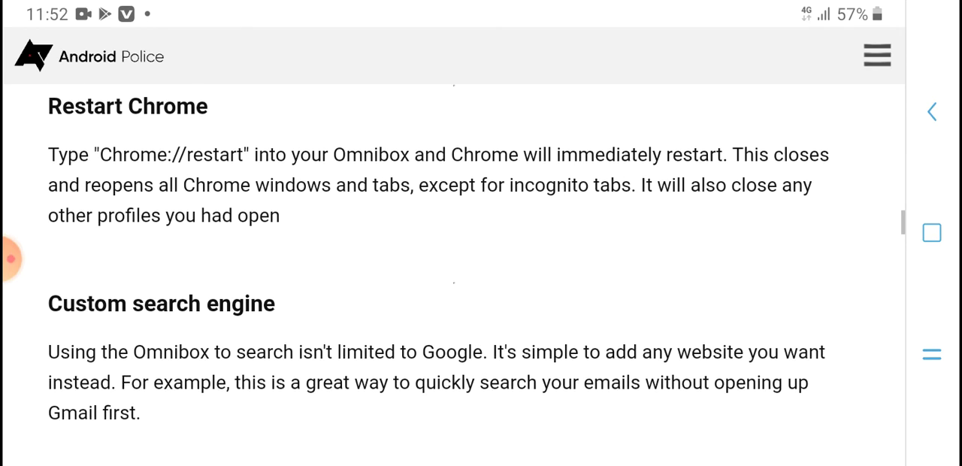
scroll("down", 3)
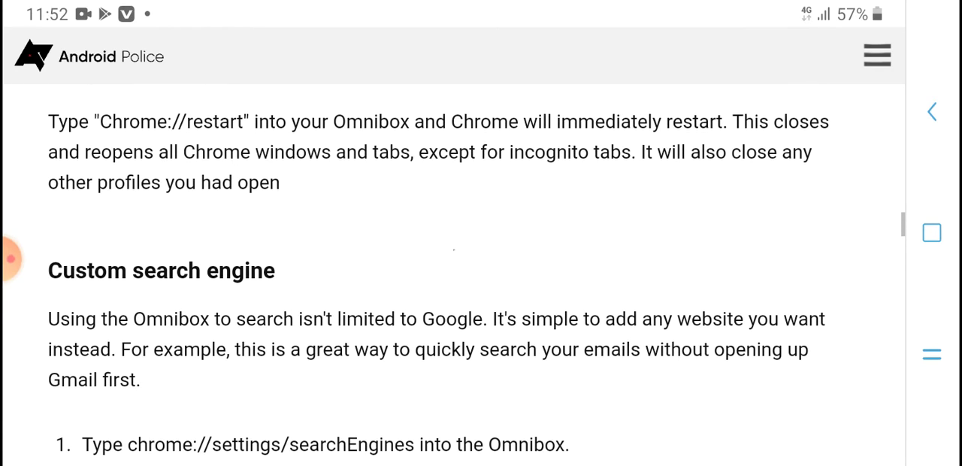
scroll("down", 3)
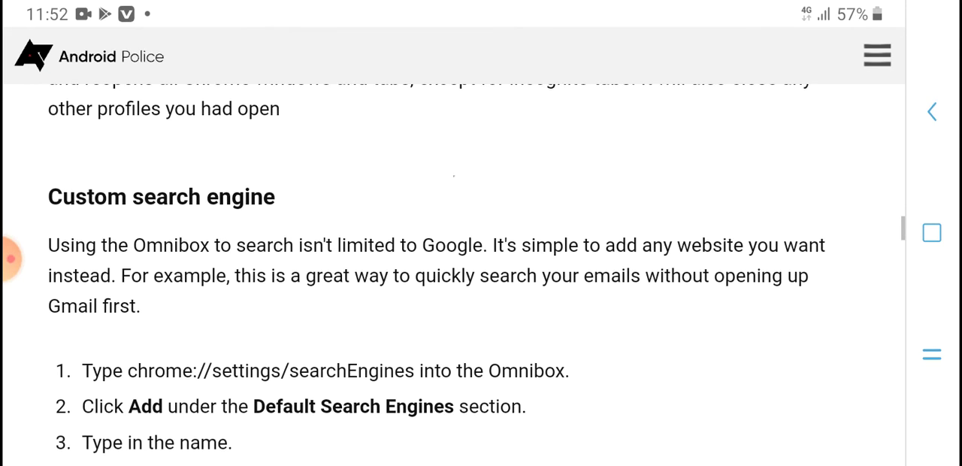
scroll("down", 3)
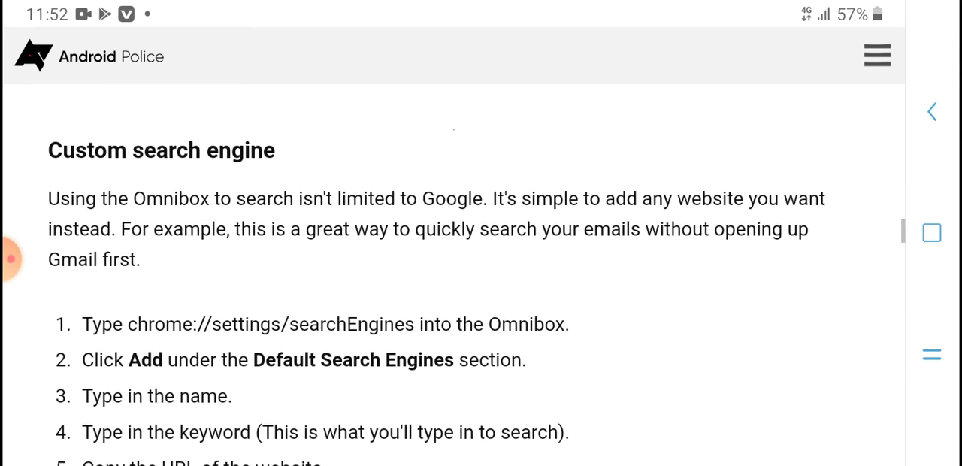
scroll("down", 3)
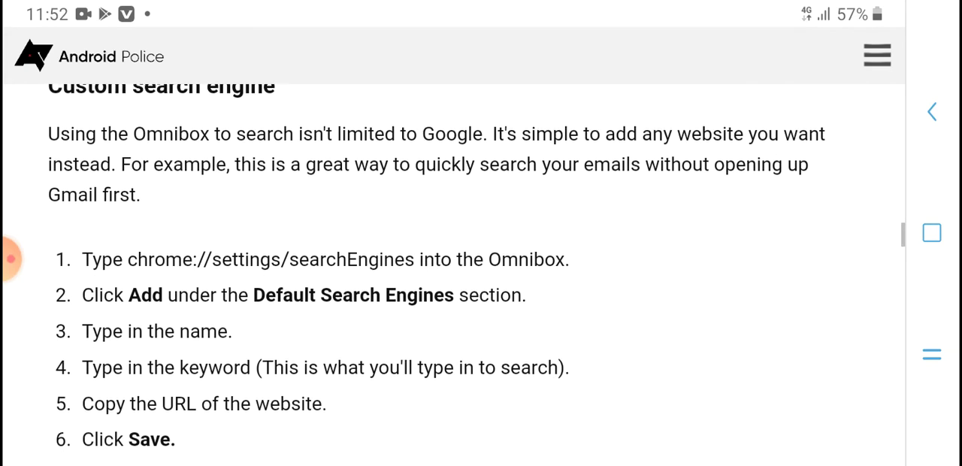
scroll("down", 3)
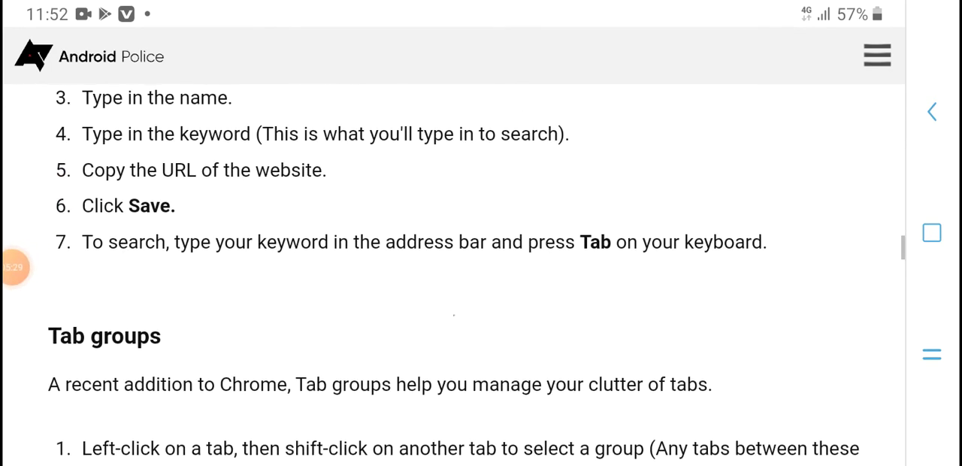
scroll("down", 3)
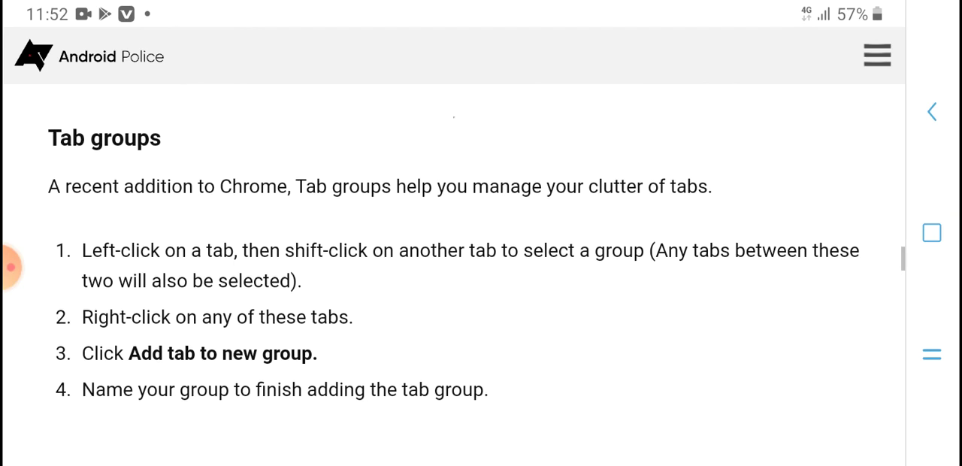
scroll("down", 3)
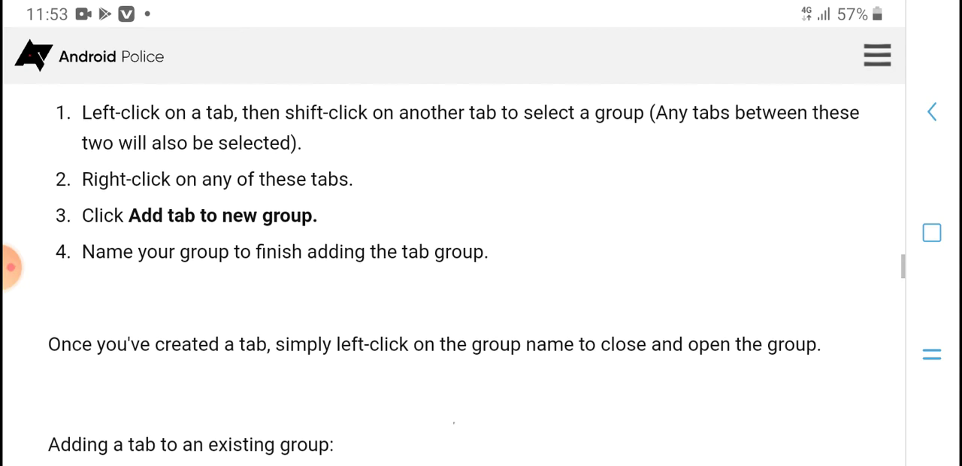
scroll("down", 3)
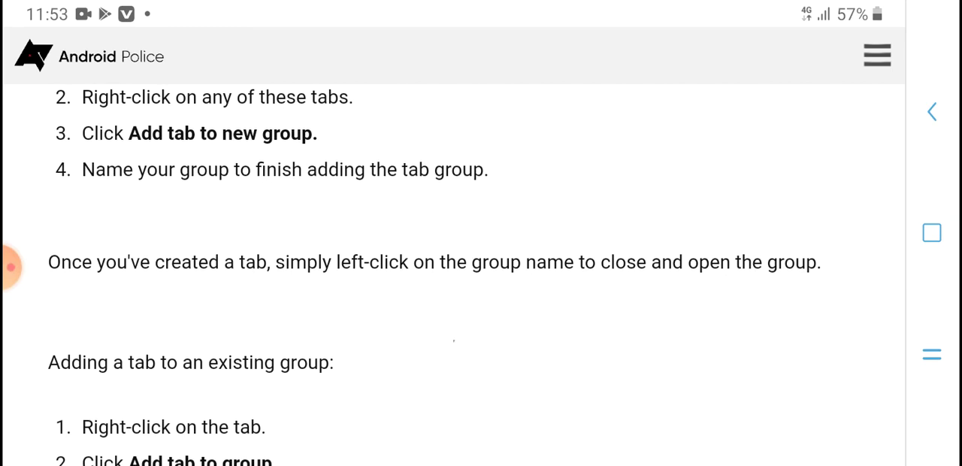
scroll("down", 3)
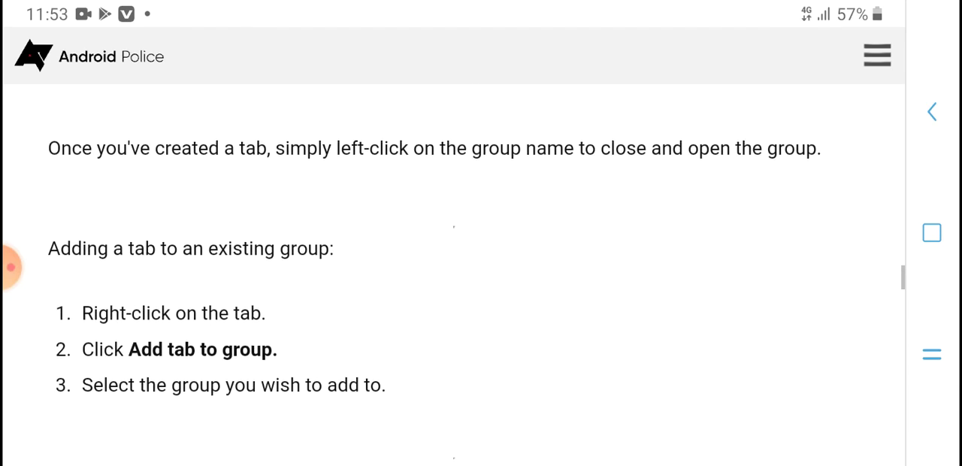
scroll("down", 3)
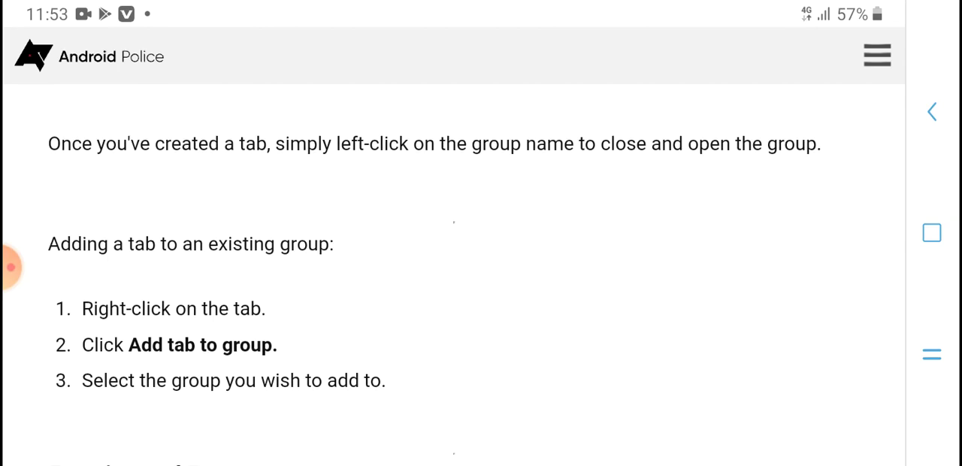
scroll("down", 3)
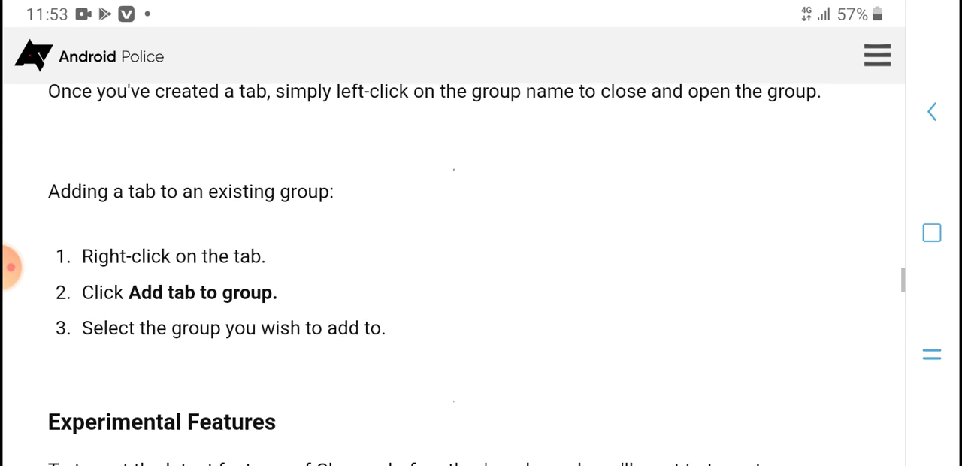
scroll("down", 3)
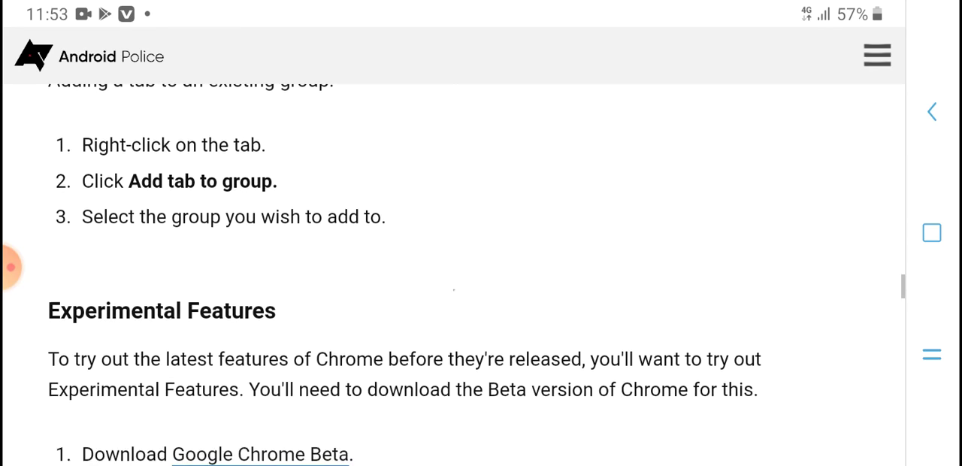
scroll("down", 3)
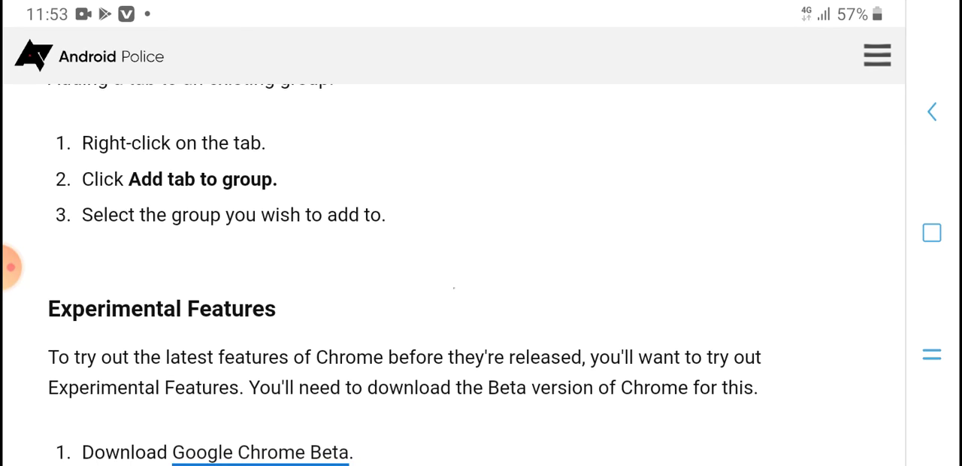
scroll("down", 3)
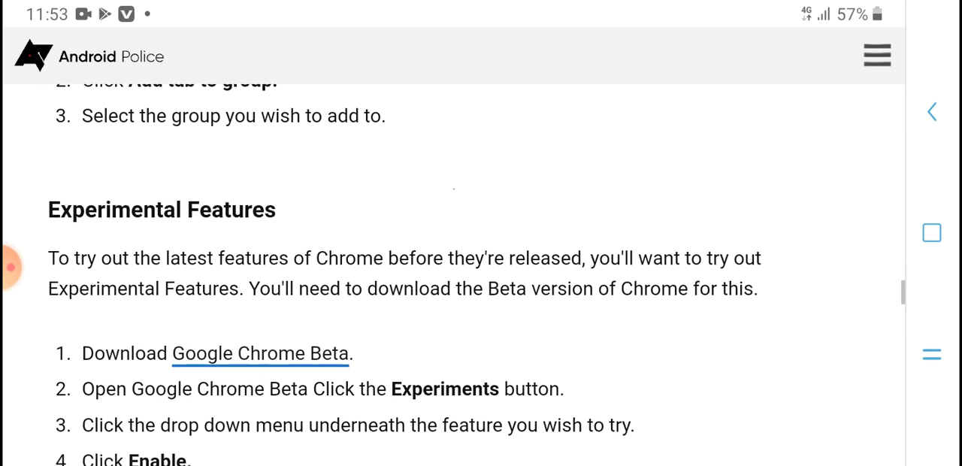
scroll("down", 3)
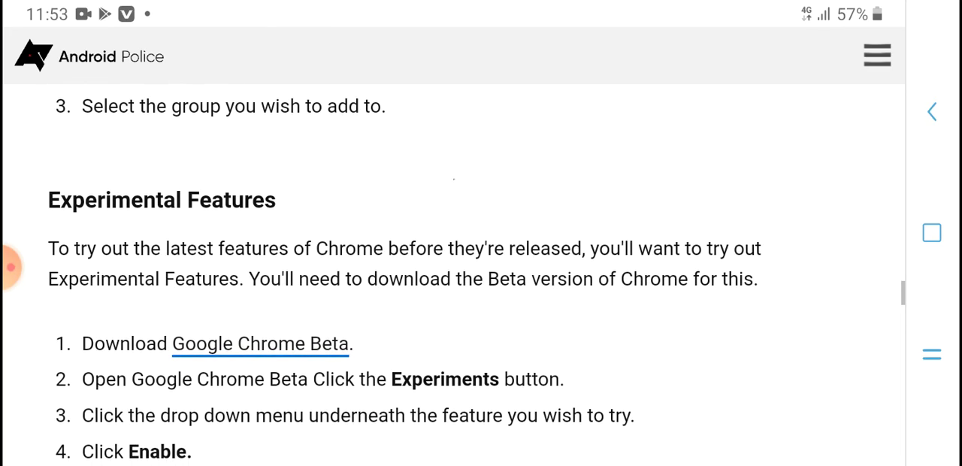
scroll("down", 3)
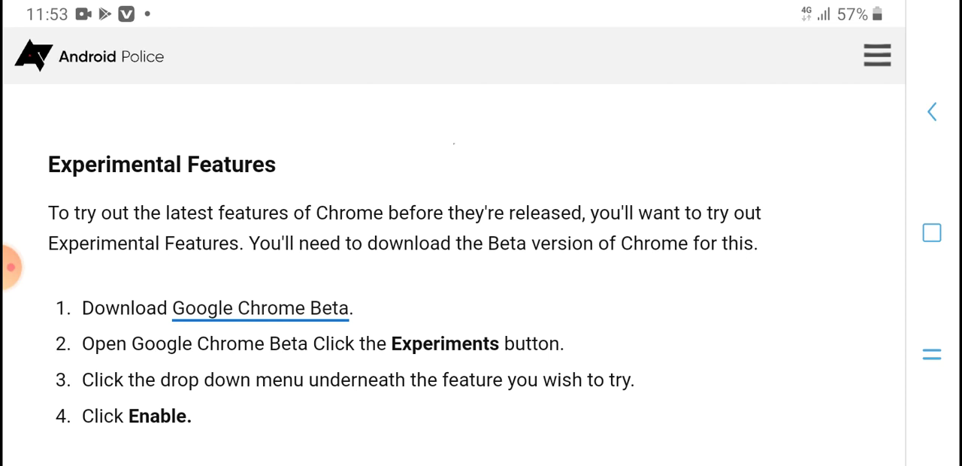
scroll("down", 3)
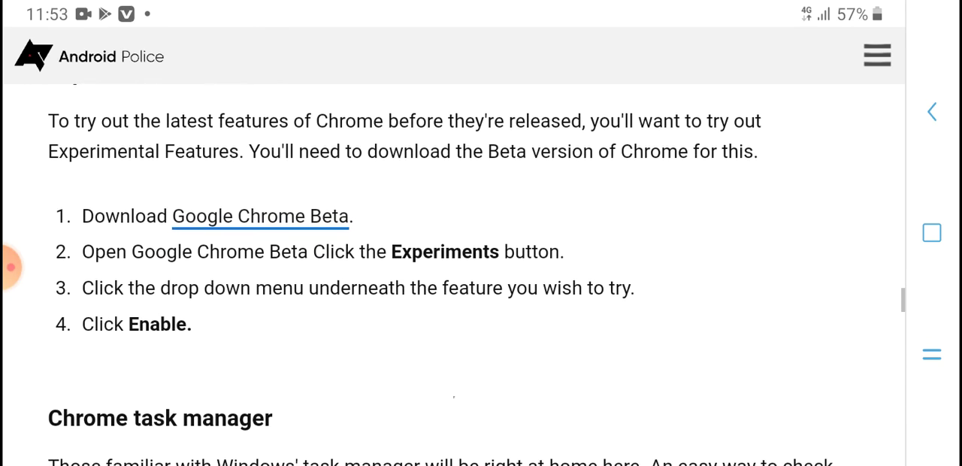
scroll("down", 3)
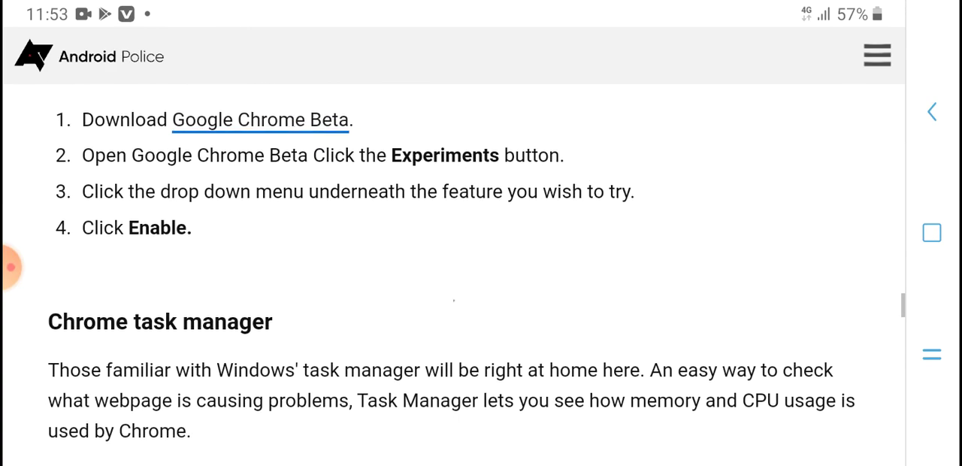
scroll("down", 3)
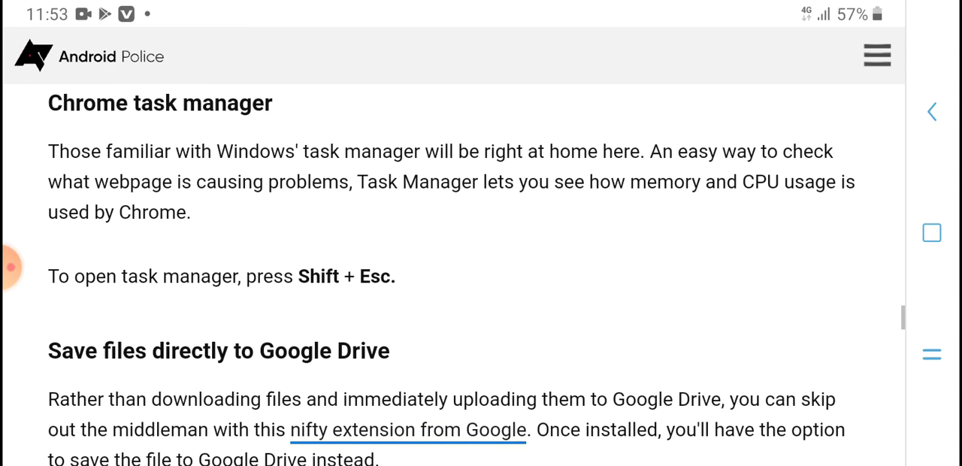
scroll("down", 3)
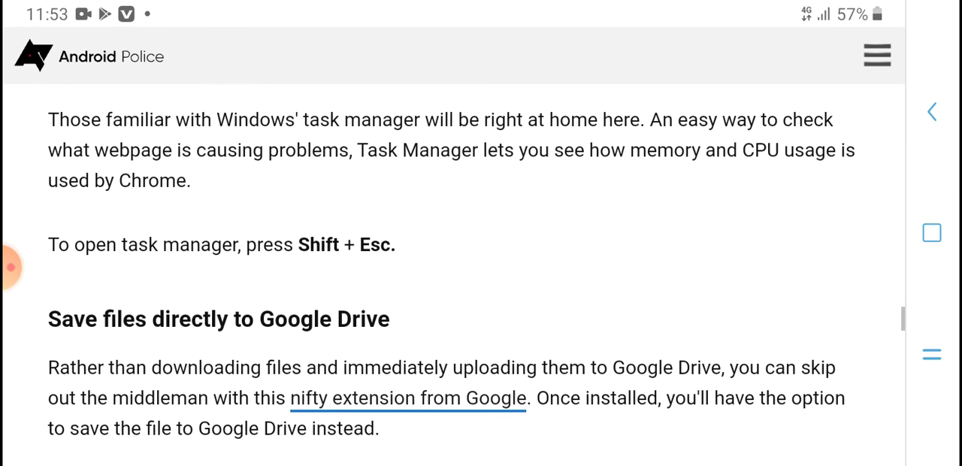
scroll("down", 3)
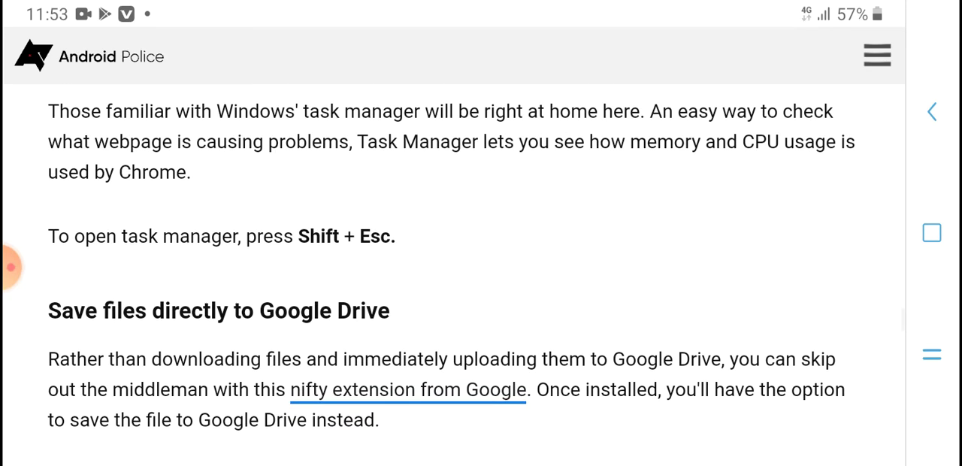
scroll("down", 3)
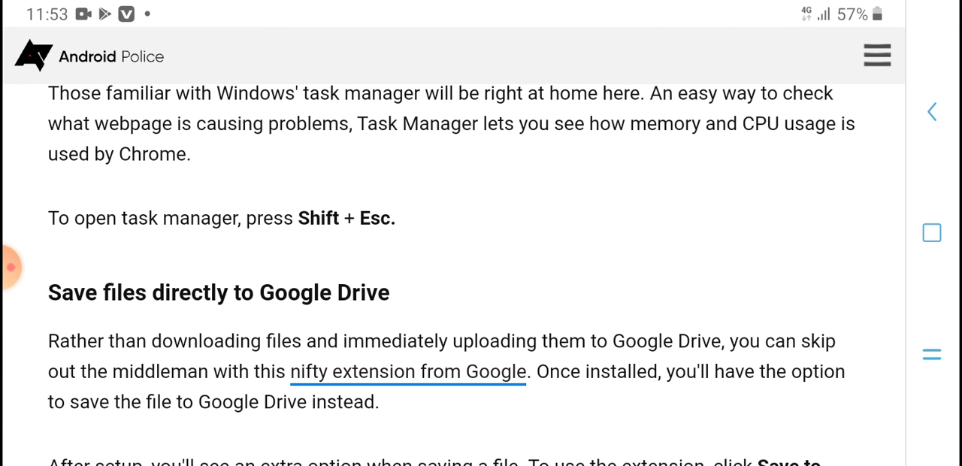
scroll("down", 3)
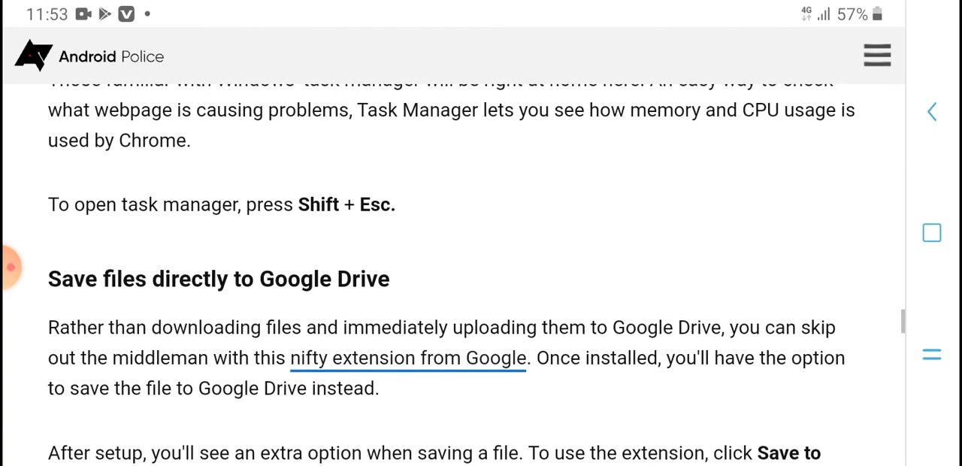
scroll("down", 3)
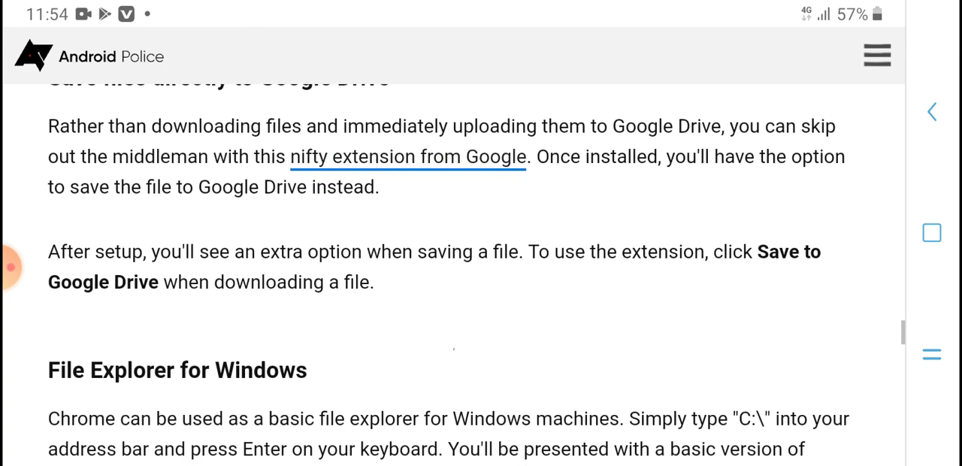
scroll("down", 3)
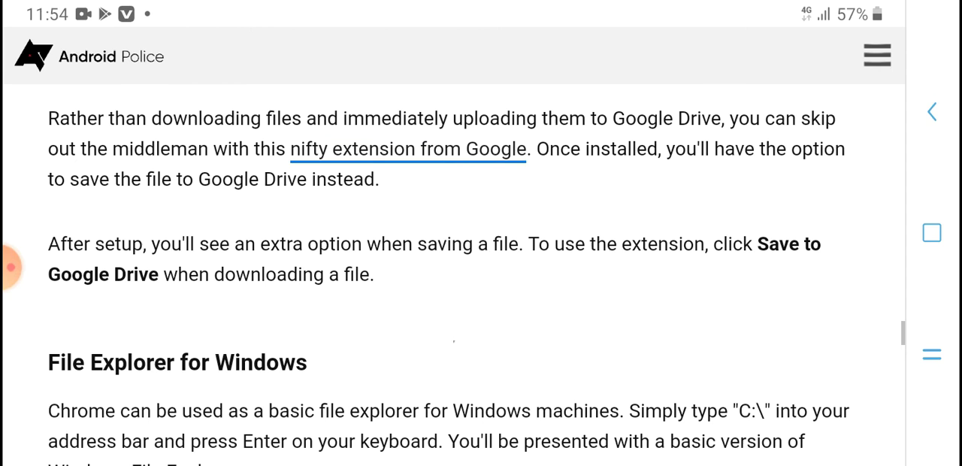
scroll("down", 3)
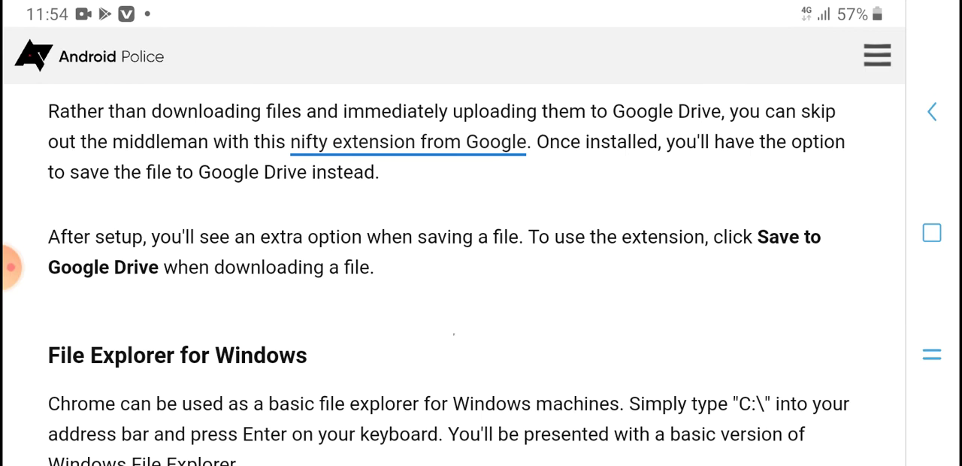
scroll("down", 3)
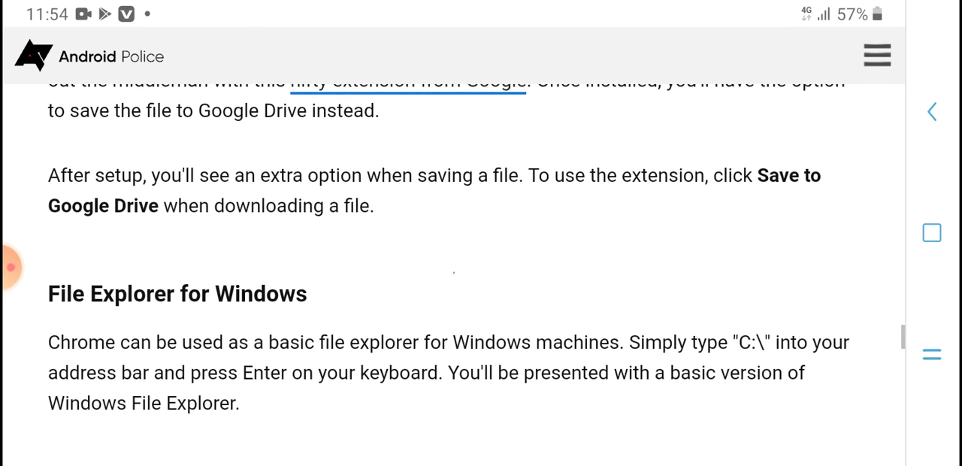
scroll("down", 3)
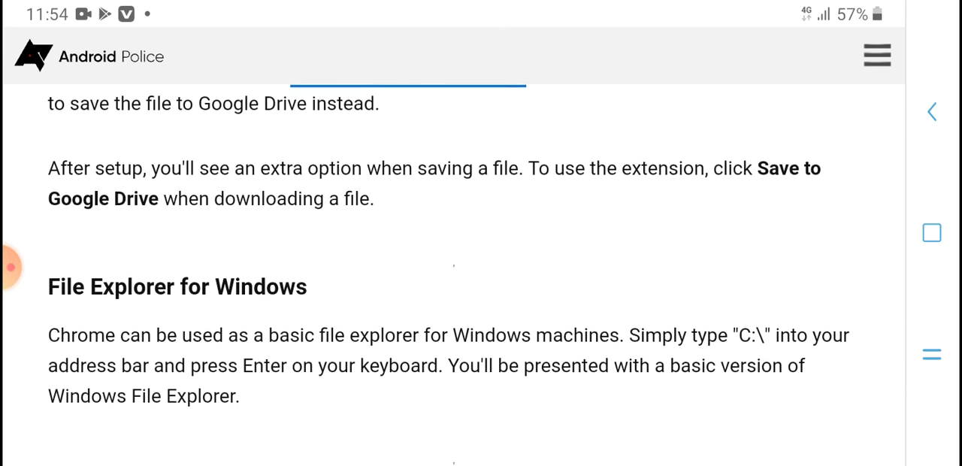
scroll("down", 3)
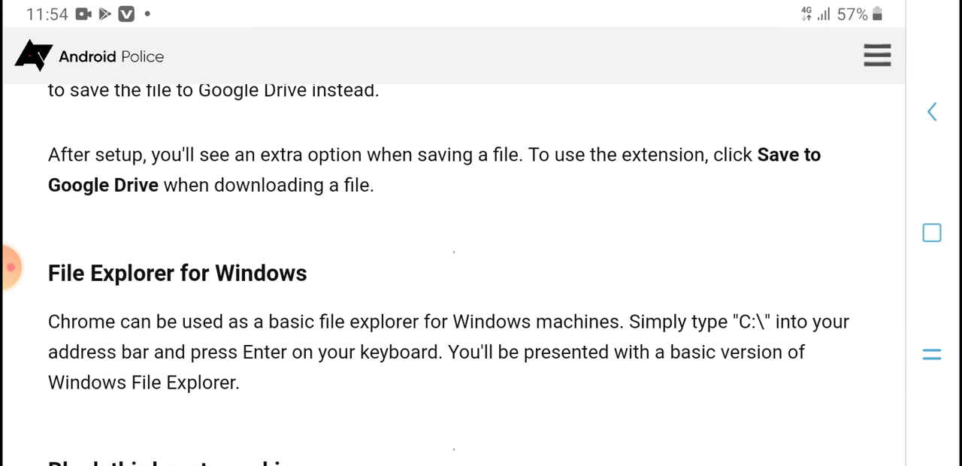
scroll("down", 3)
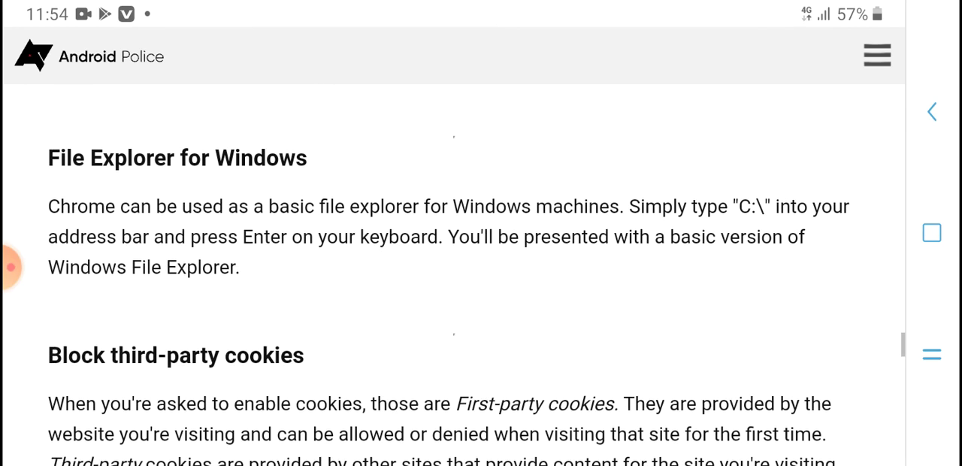
scroll("down", 3)
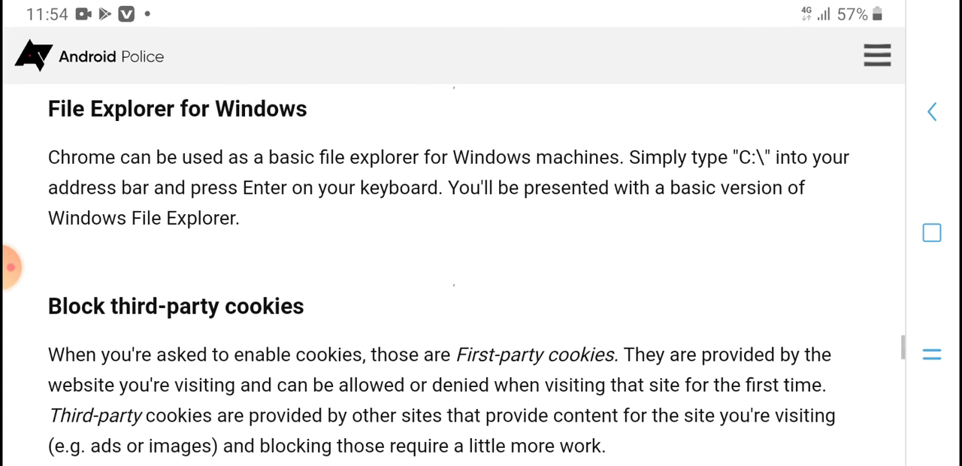
scroll("down", 3)
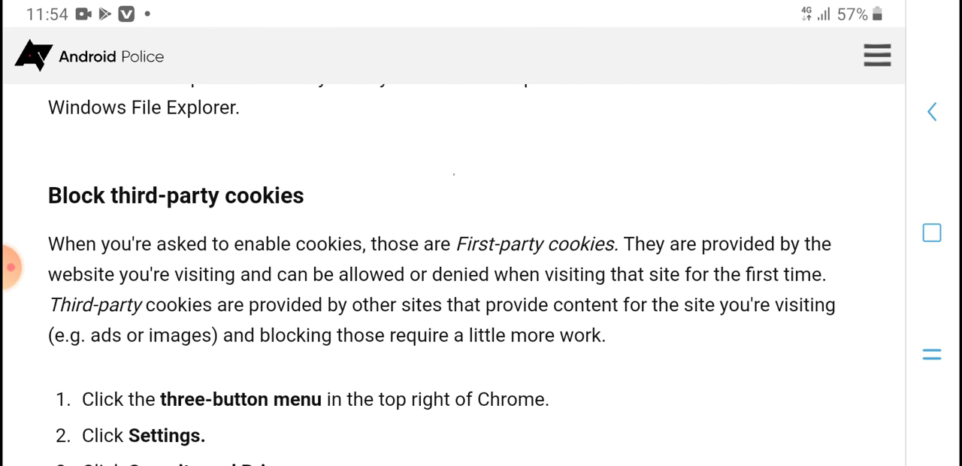
scroll("down", 3)
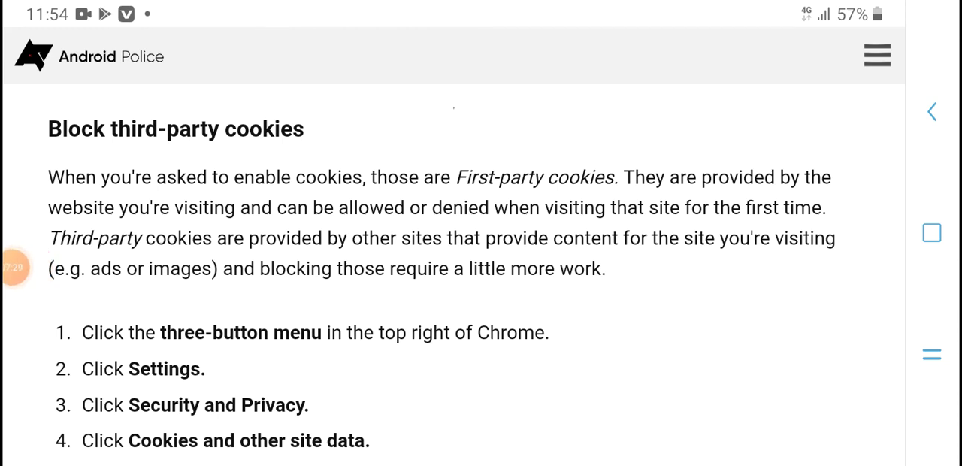
scroll("down", 3)
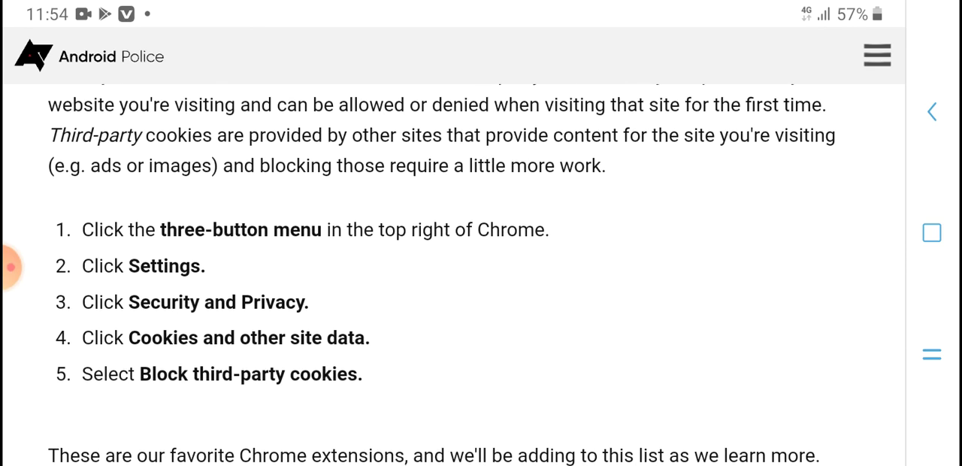
scroll("down", 3)
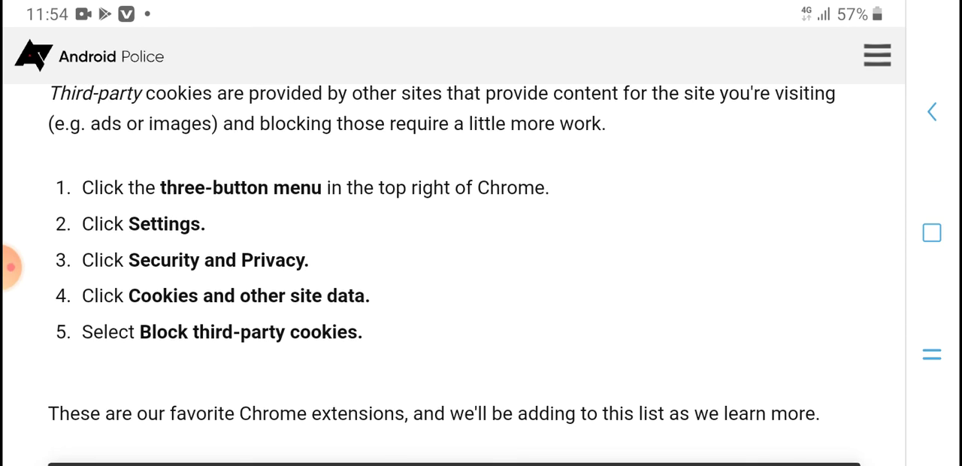
scroll("down", 3)
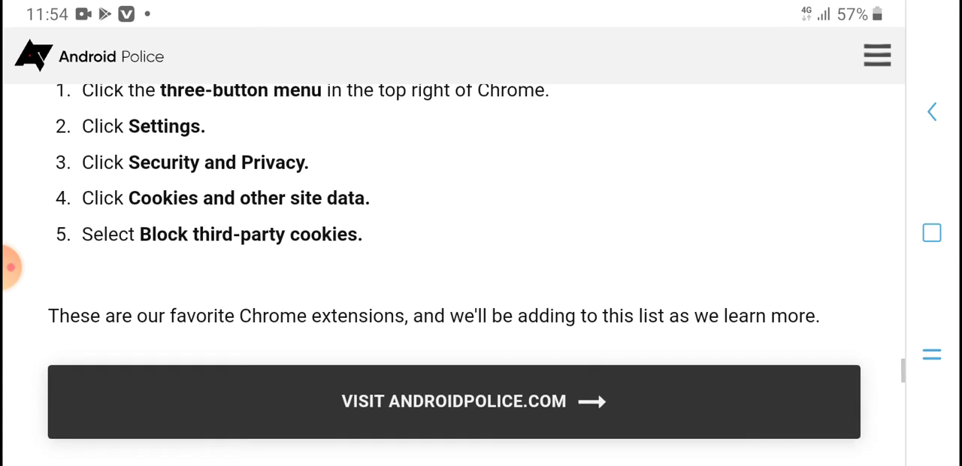
scroll("down", 3)
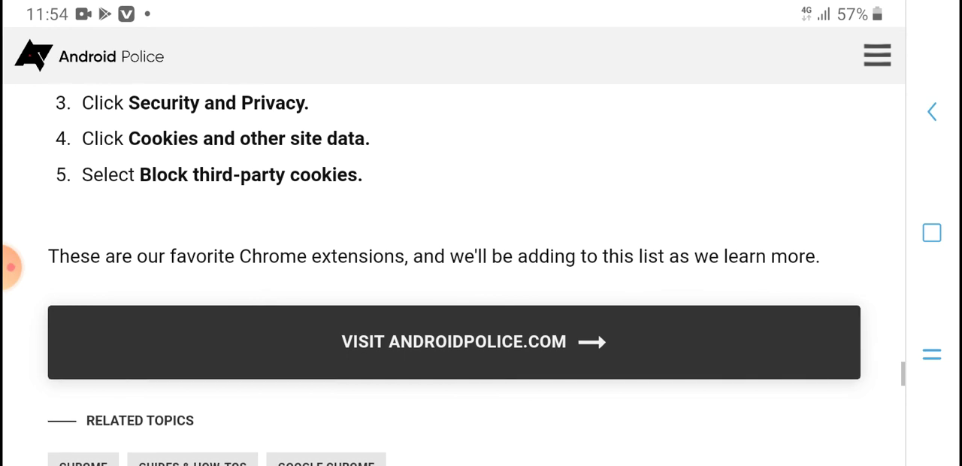
scroll("down", 3)
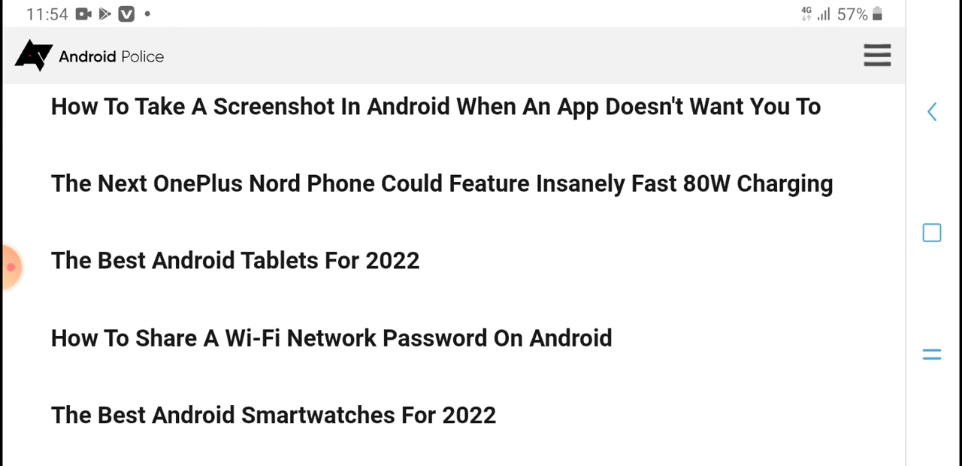
scroll("down", 3)
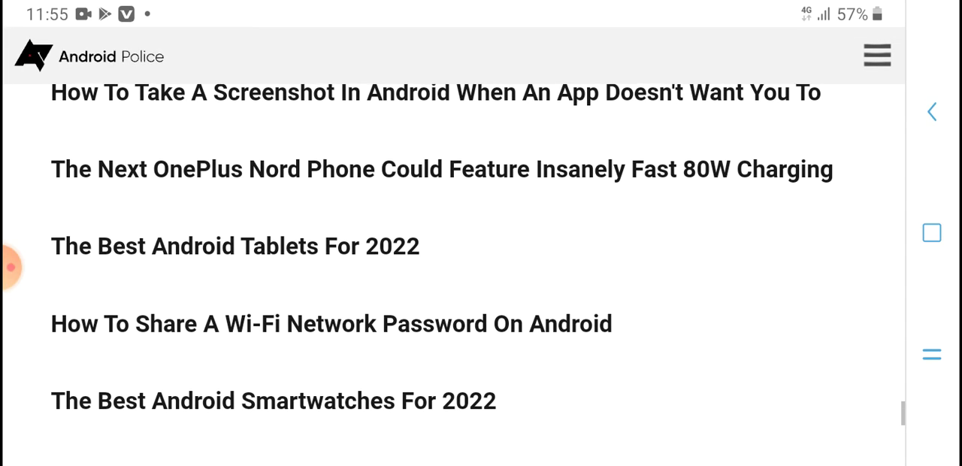
scroll("down", 3)
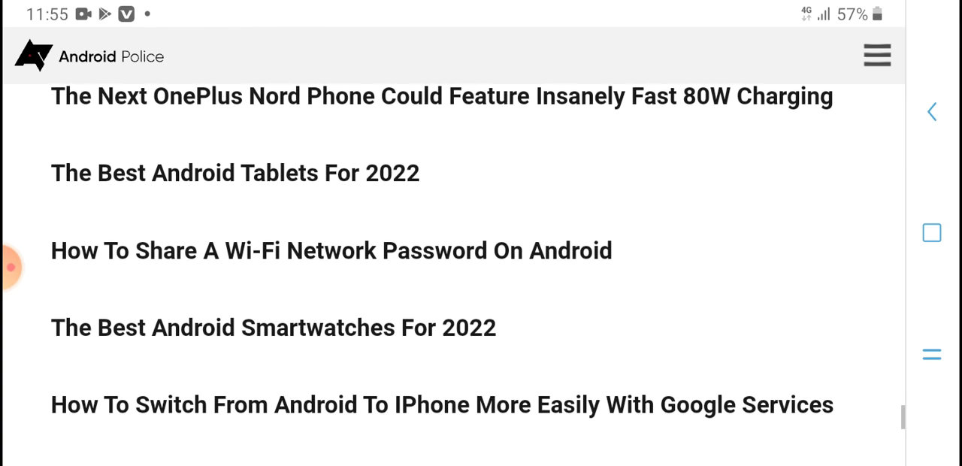
scroll("down", 3)
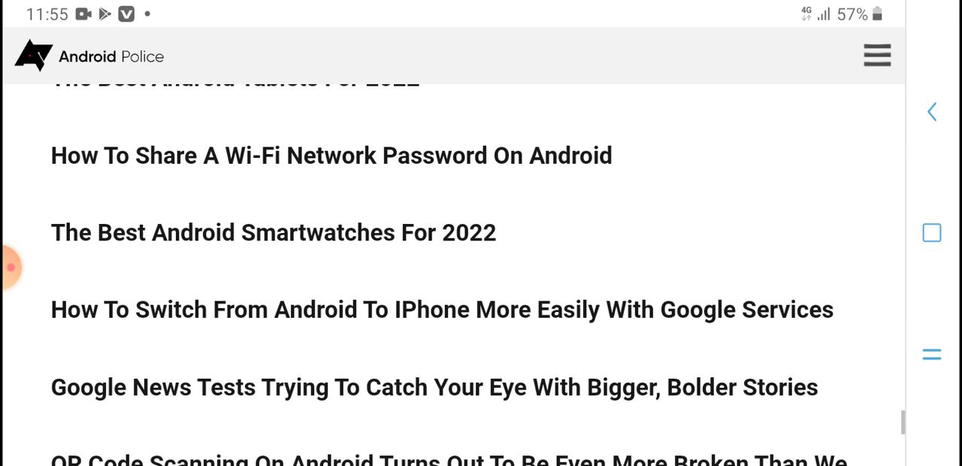
scroll("down", 3)
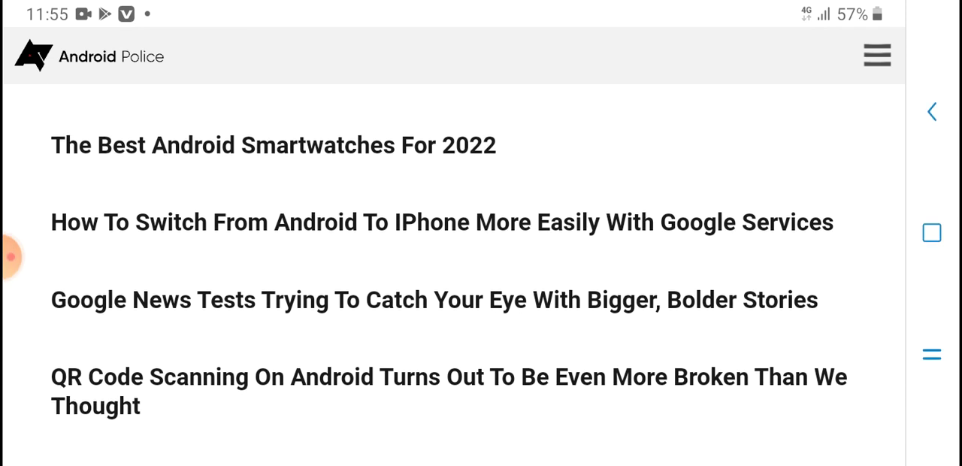
scroll("down", 3)
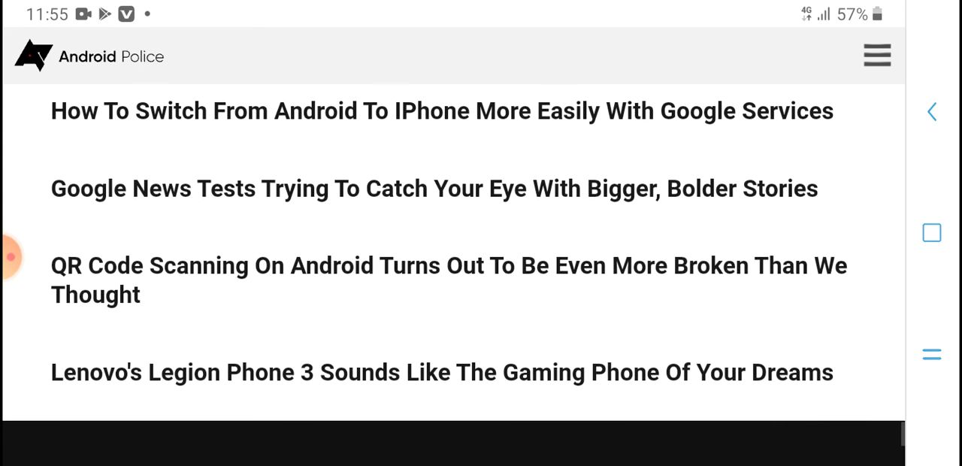
scroll("down", 3)
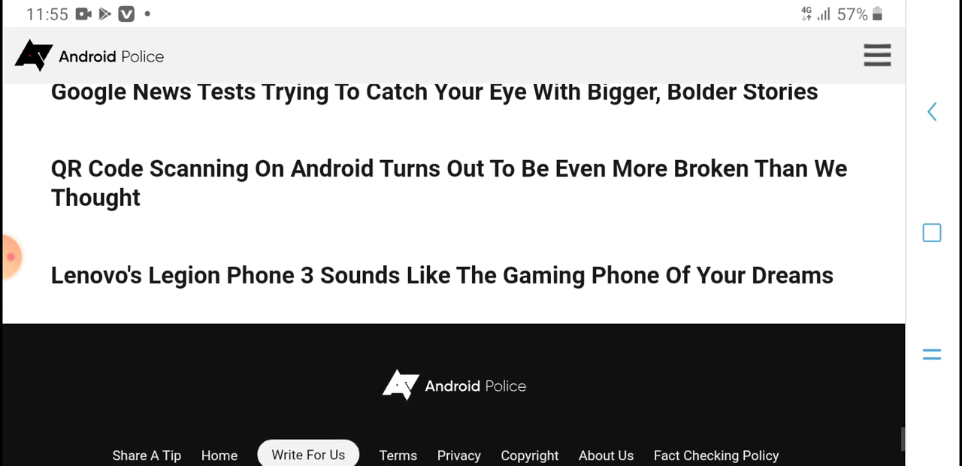
scroll("down", 3)
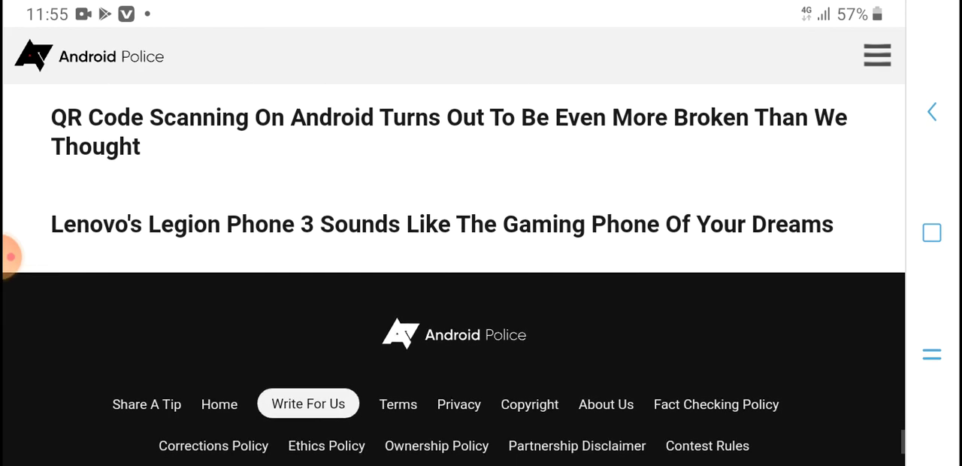
scroll("down", 3)
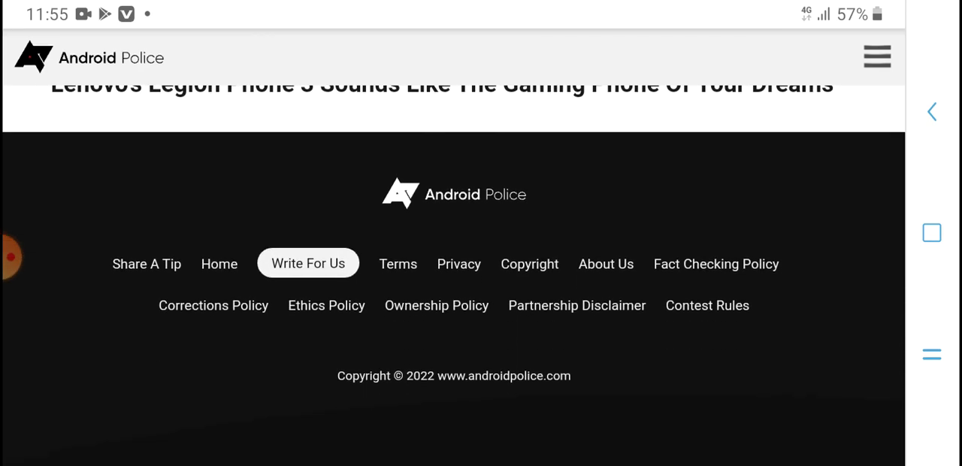
scroll("down", 3)
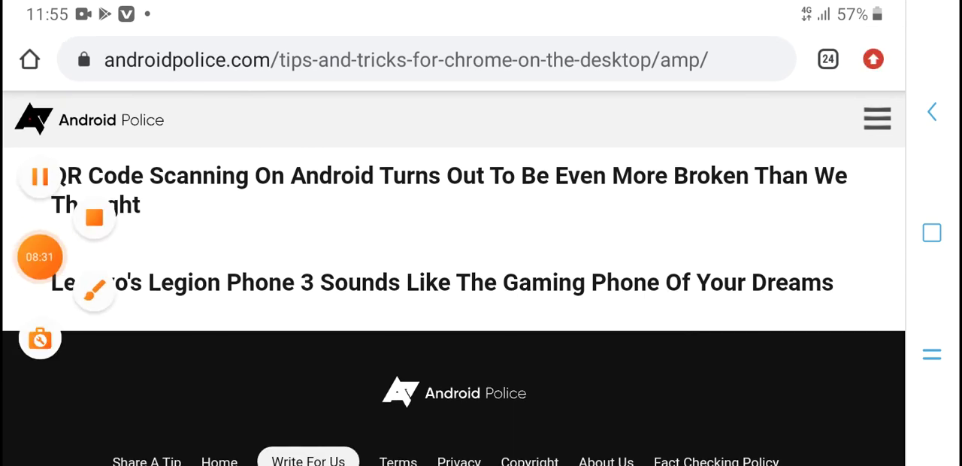
scroll("down", 3)
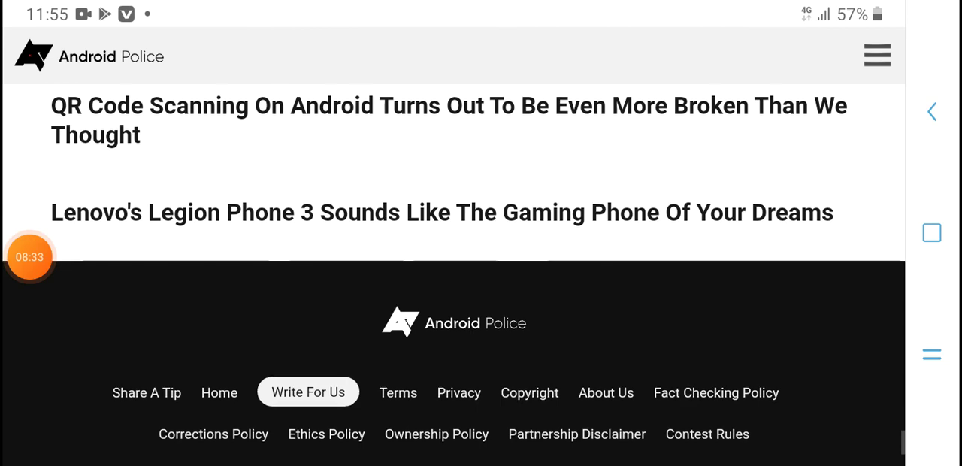